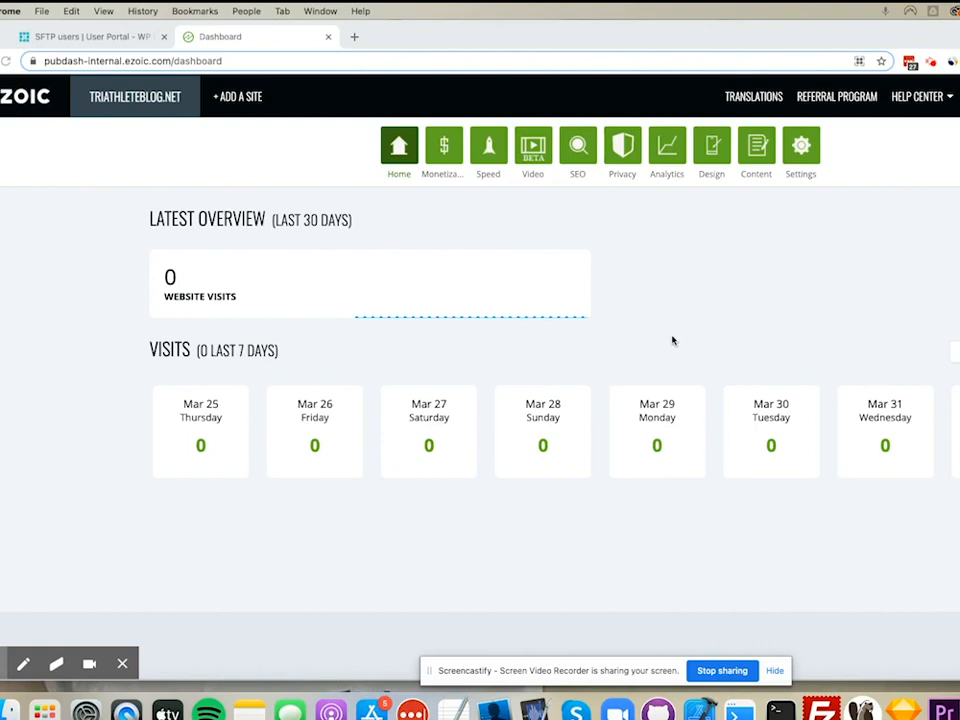
mouse_move(664, 336)
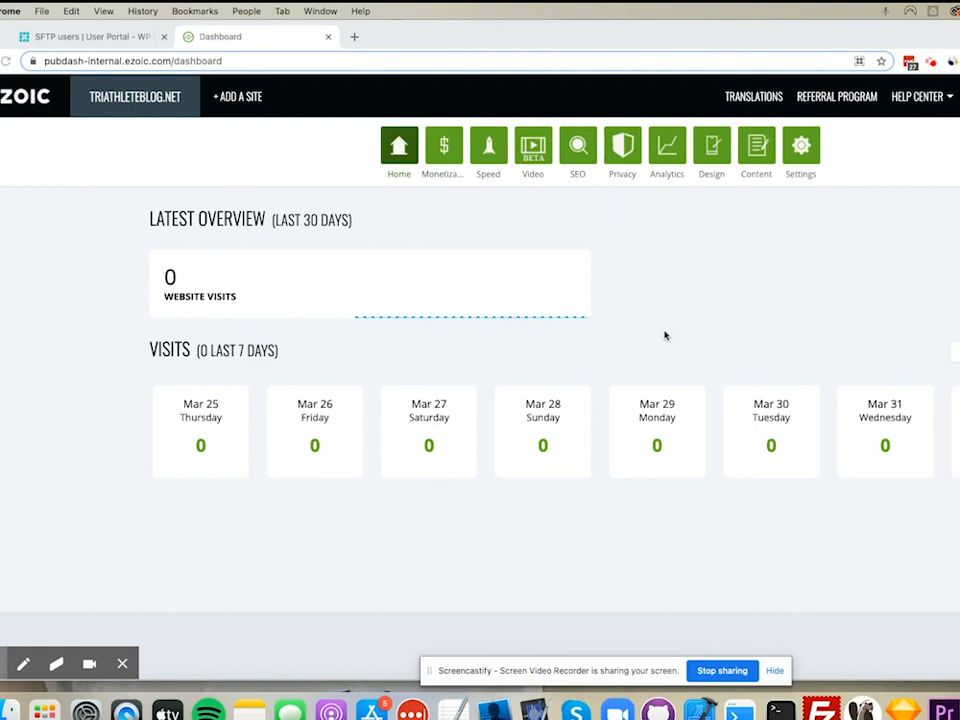
mouse_move(644, 304)
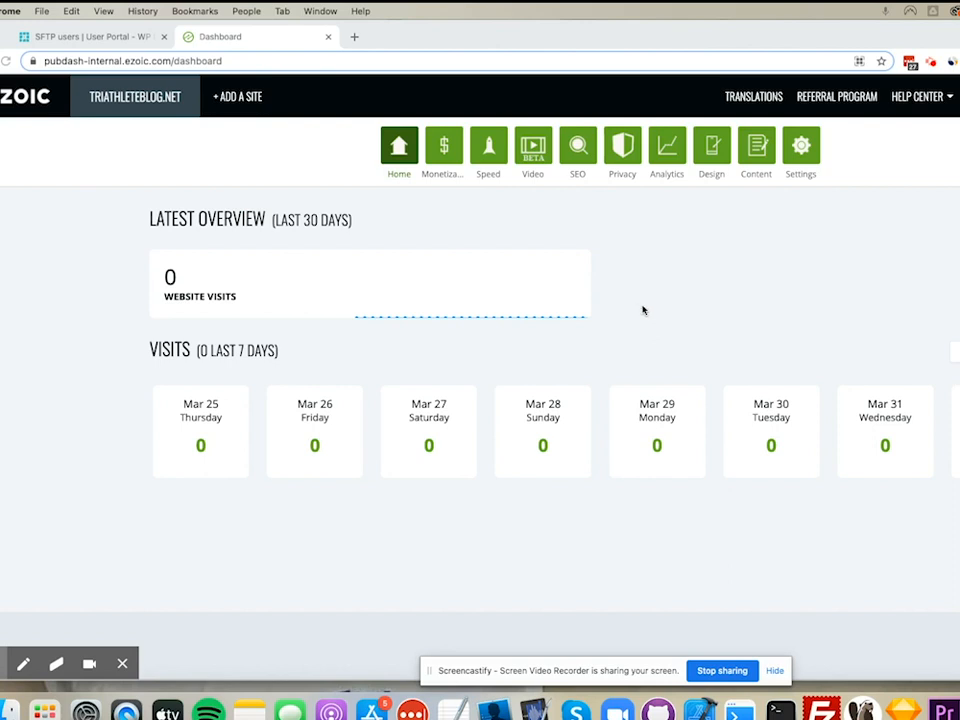
mouse_move(238, 96)
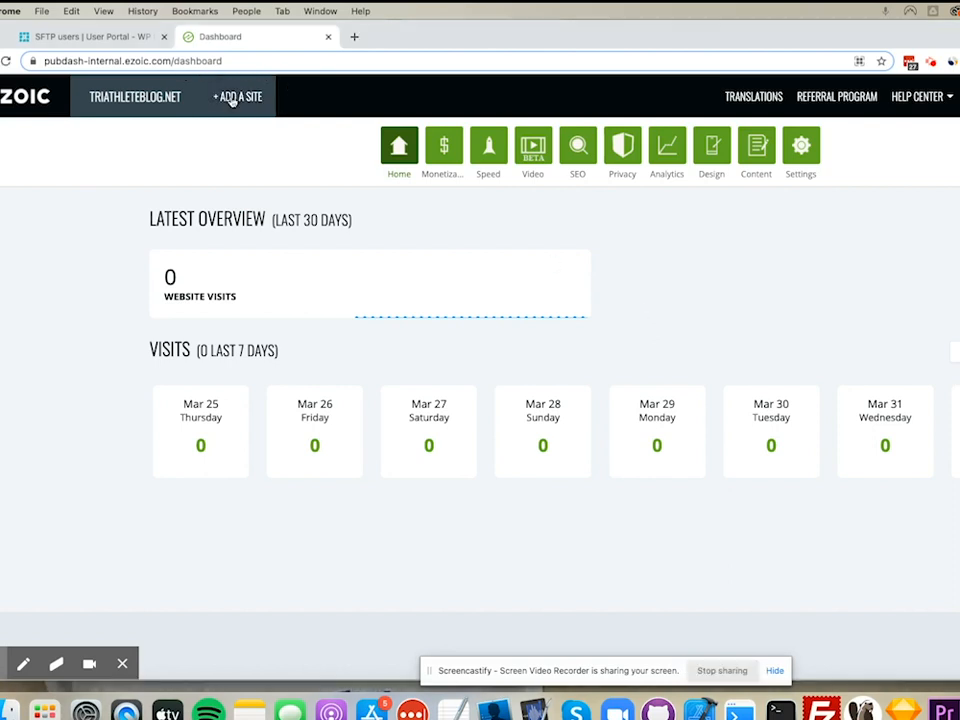
Dismiss the add-site prompt, then reach the Get Started button on the site's Settings page
left_click(236, 96)
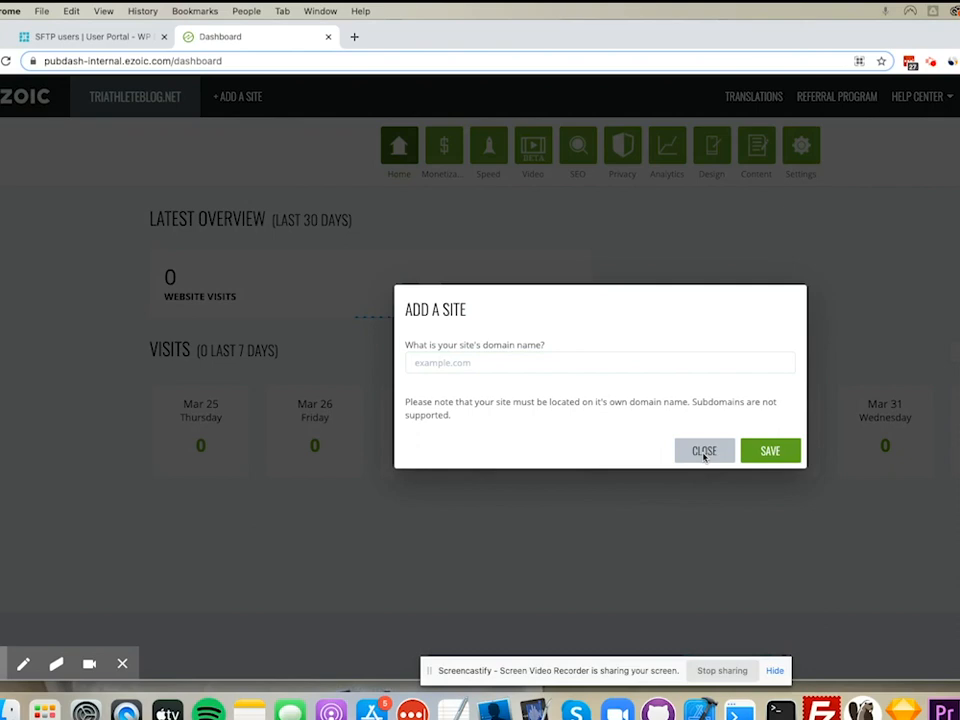
left_click(704, 450)
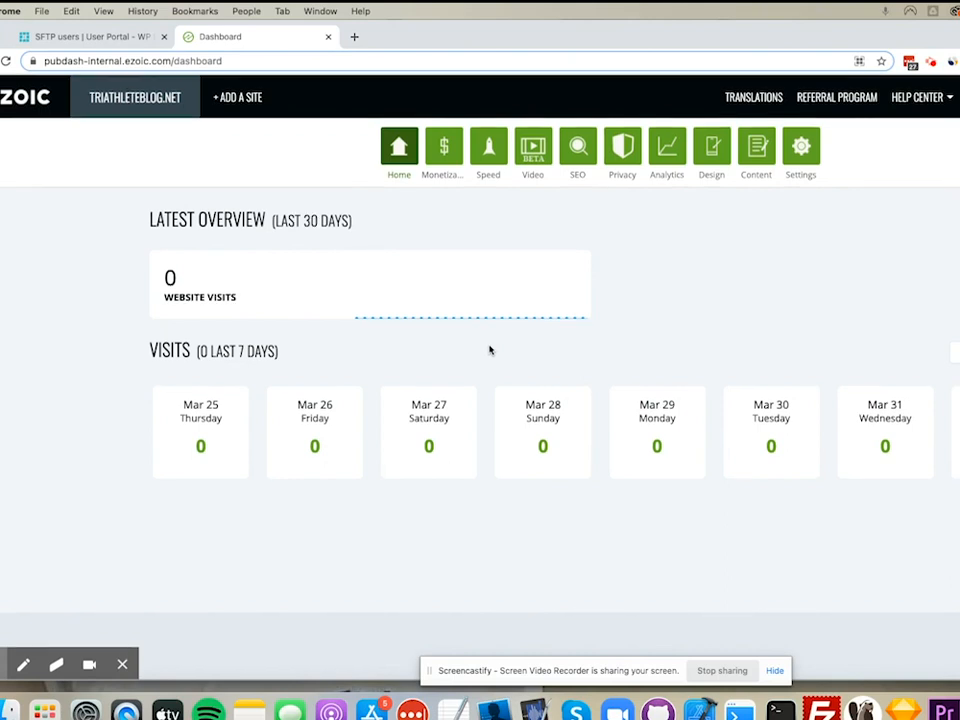
left_click(800, 148)
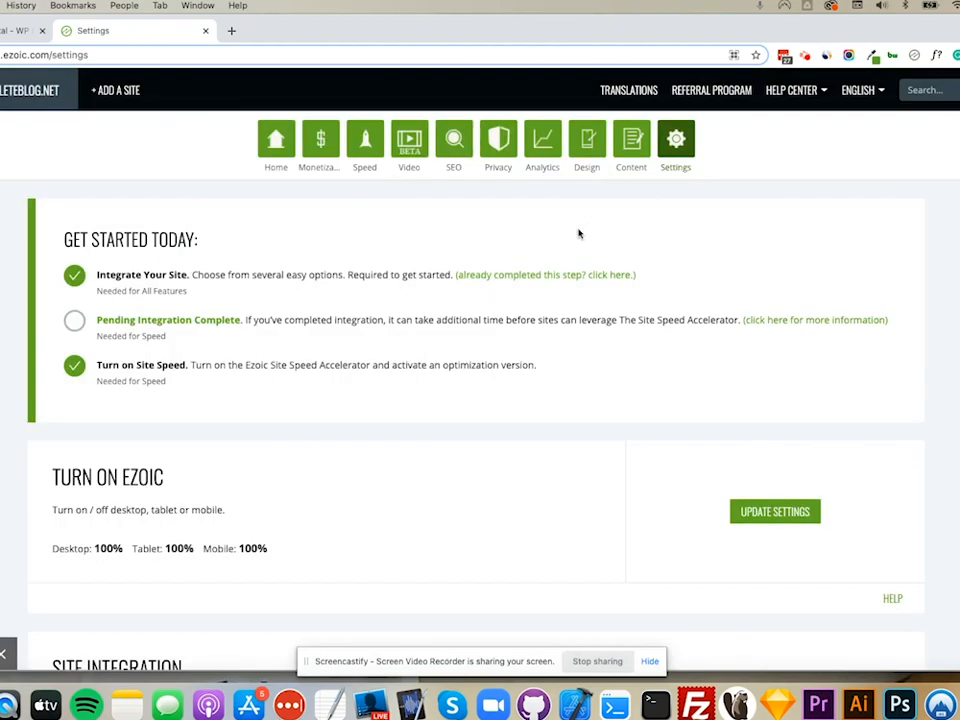
scroll("down", 3)
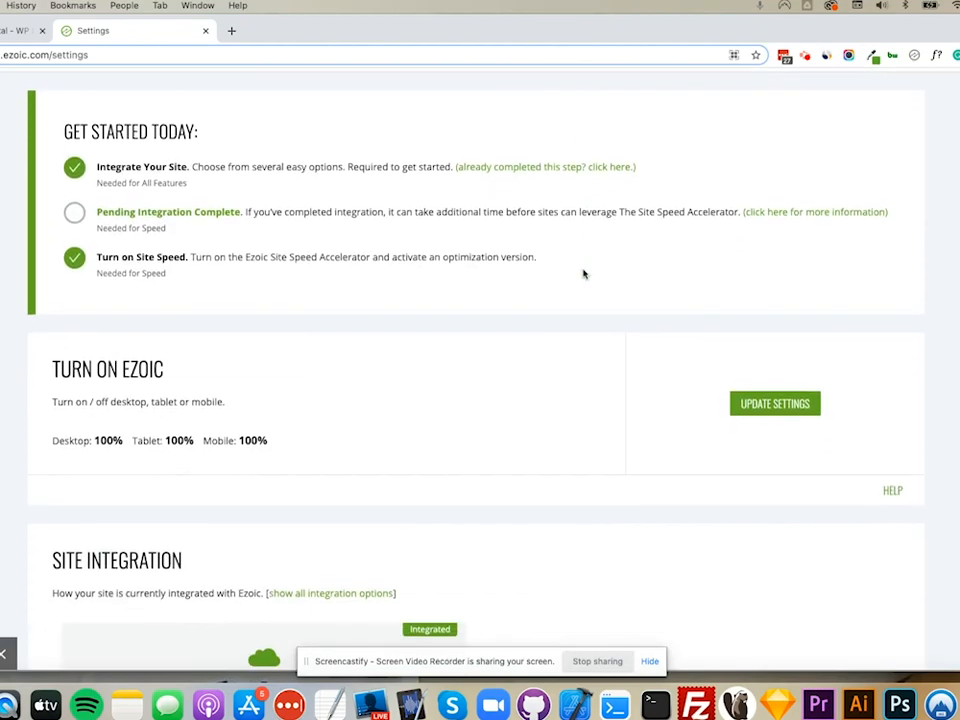
scroll("down", 3)
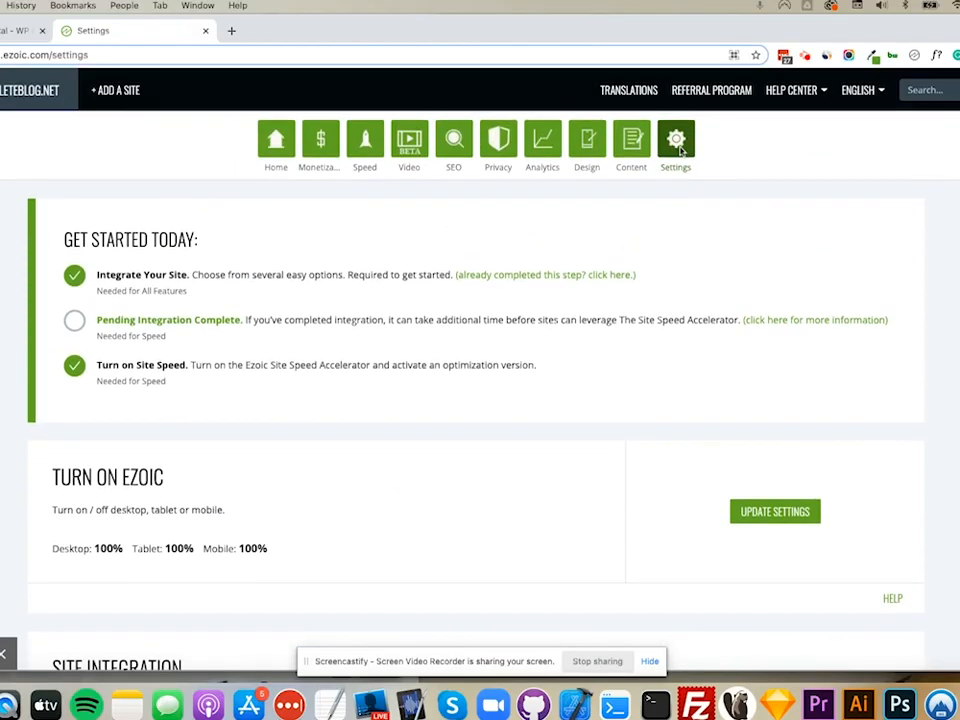
scroll("down", 3)
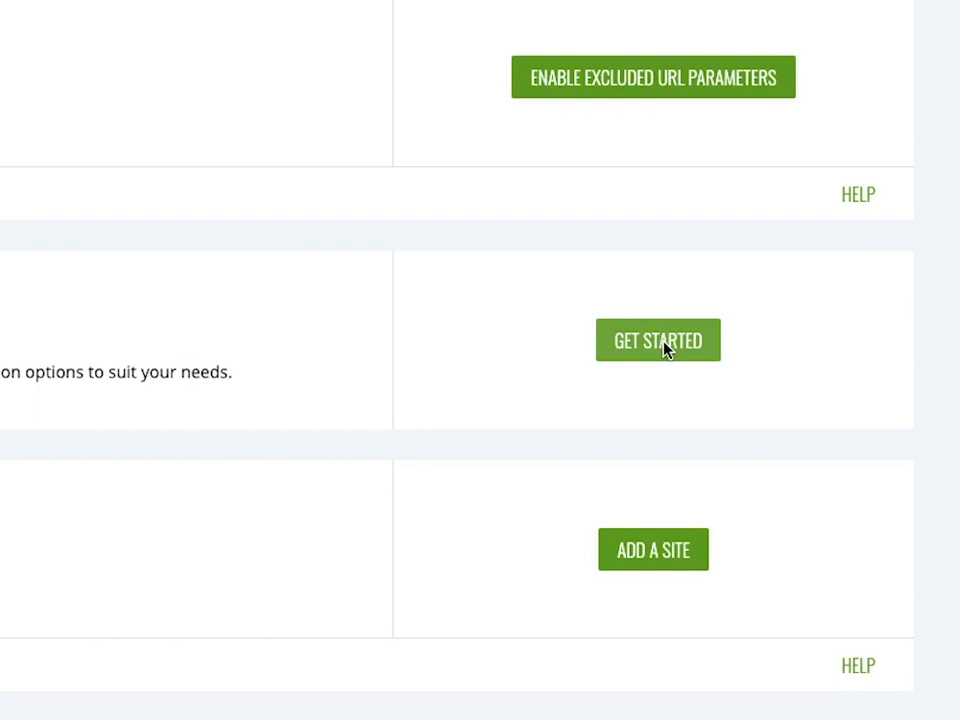
Start Ezoic WordPress hosting setup from the Get Started button
left_click(656, 340)
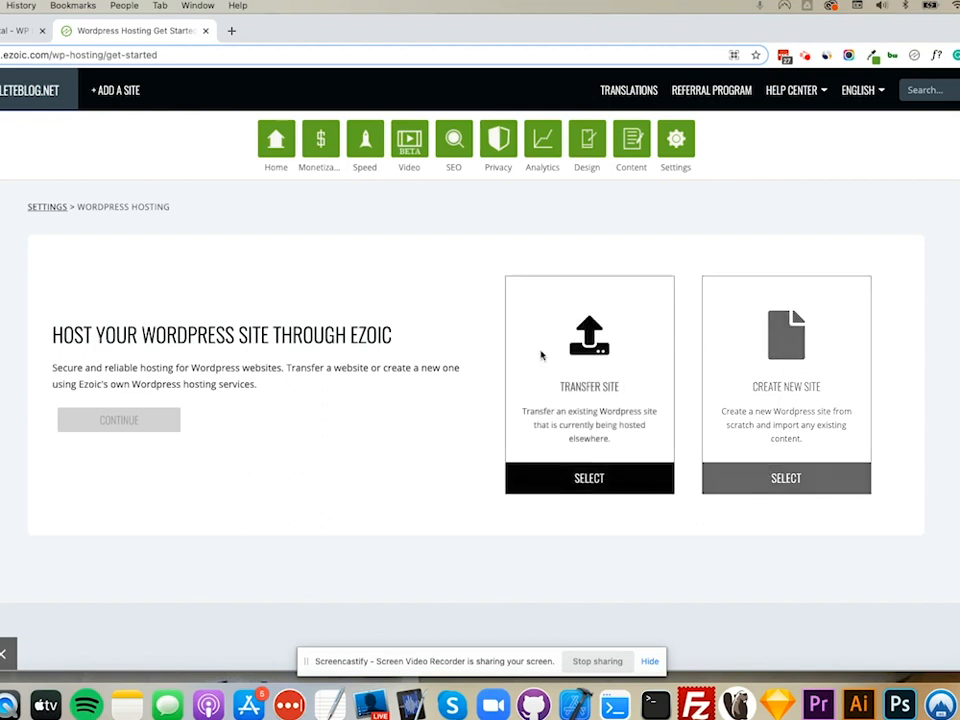
mouse_move(576, 402)
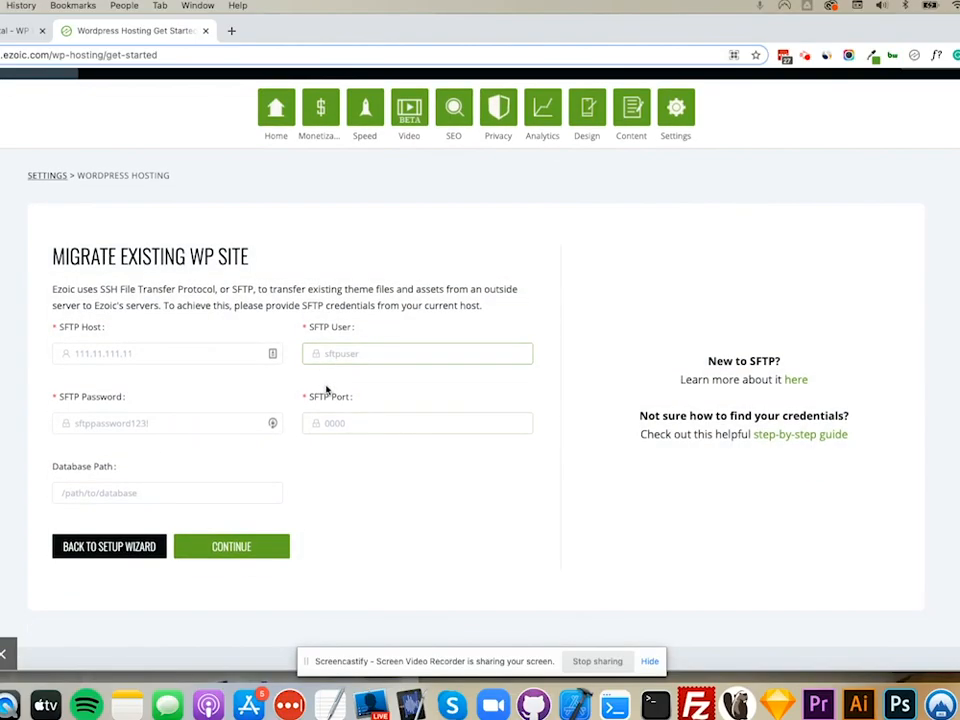
left_click(168, 352)
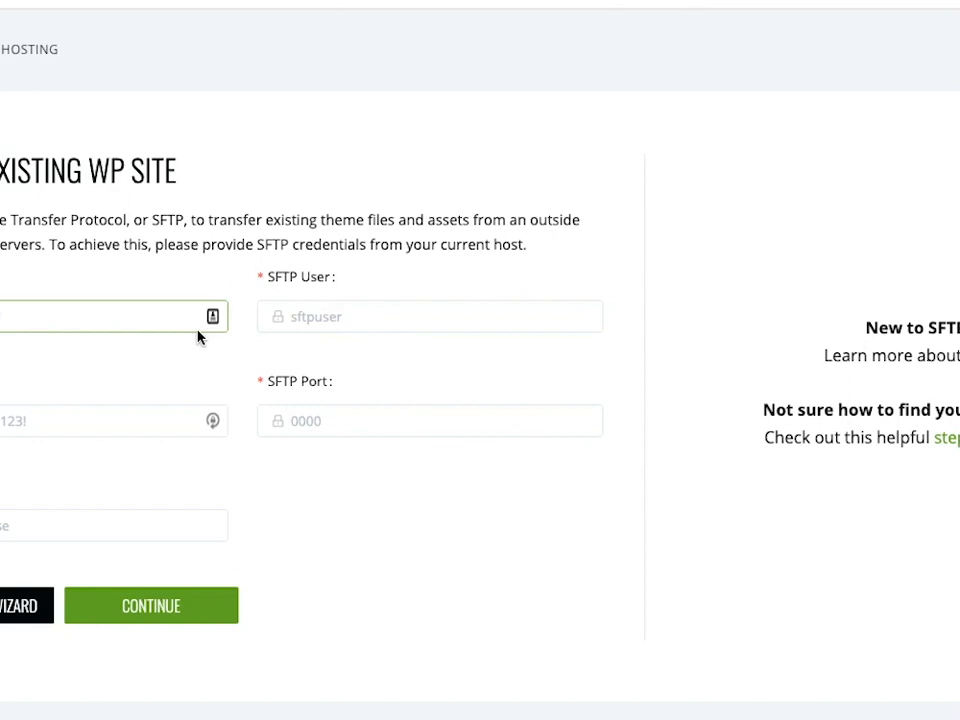
mouse_move(190, 336)
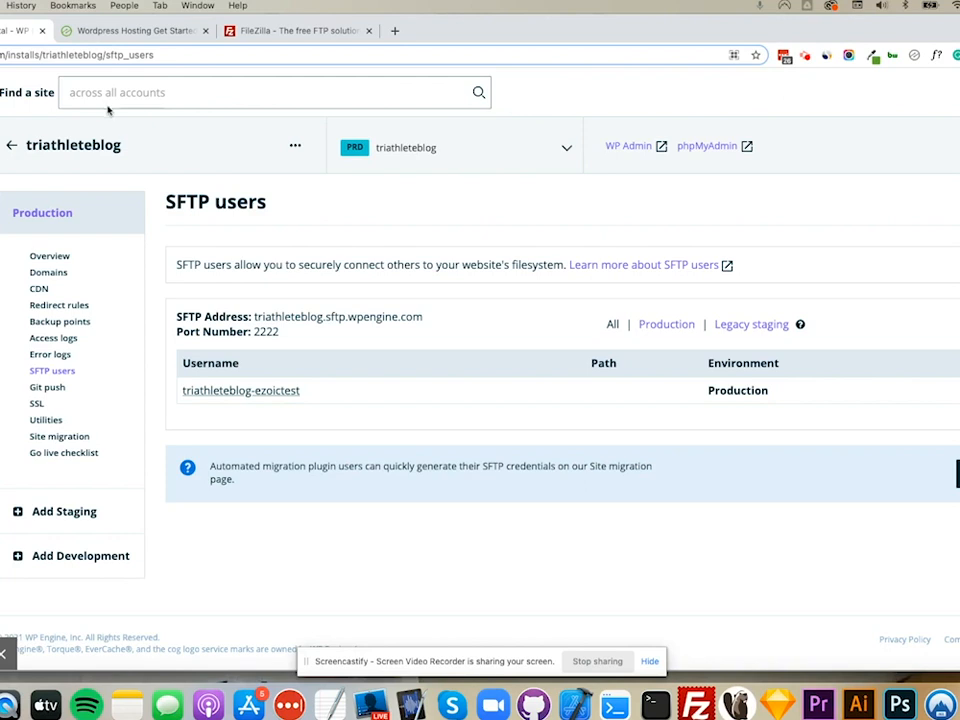
mouse_move(542, 362)
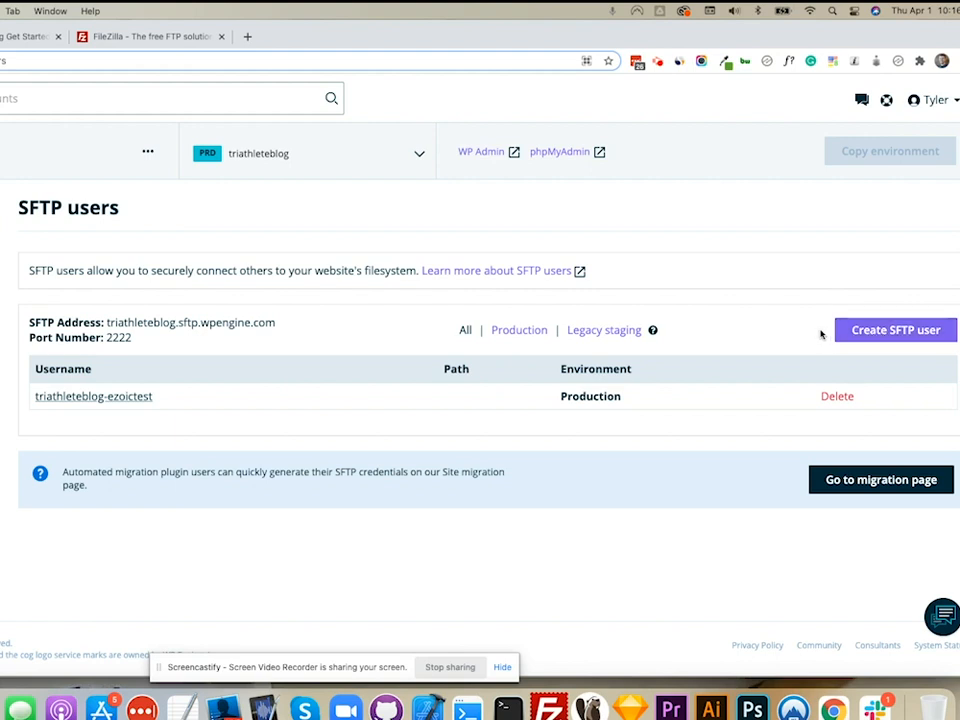
mouse_move(700, 328)
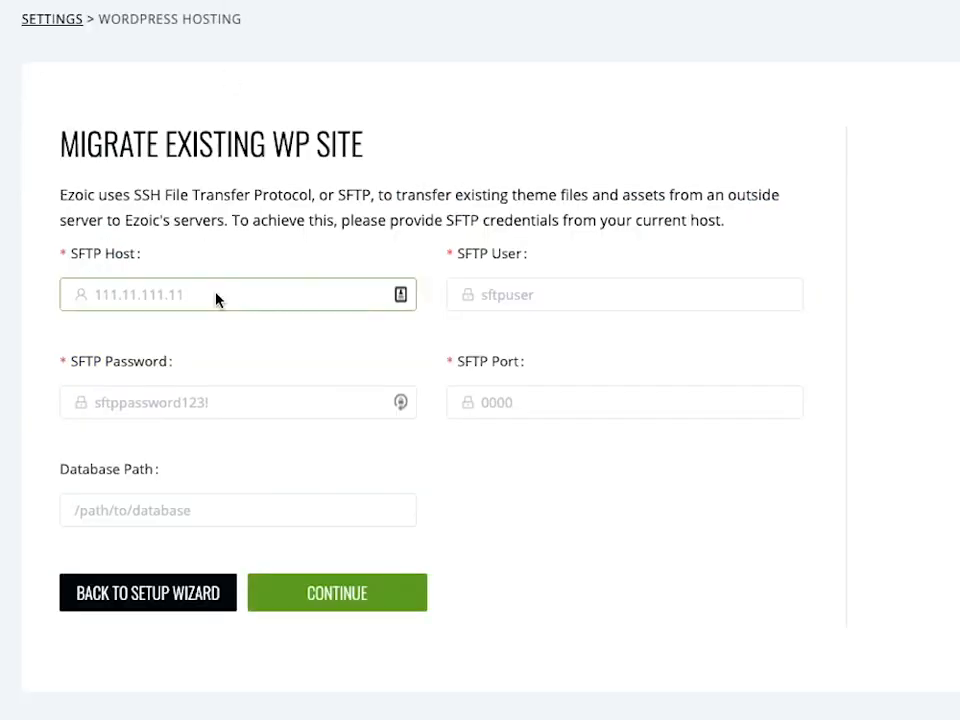
Enter host triathleteblog.sftp.wpengine.com, user triathleteblog-ezoictest and port 2222 in the migration form
type("triathleteblog.sftp.wpengine.com")
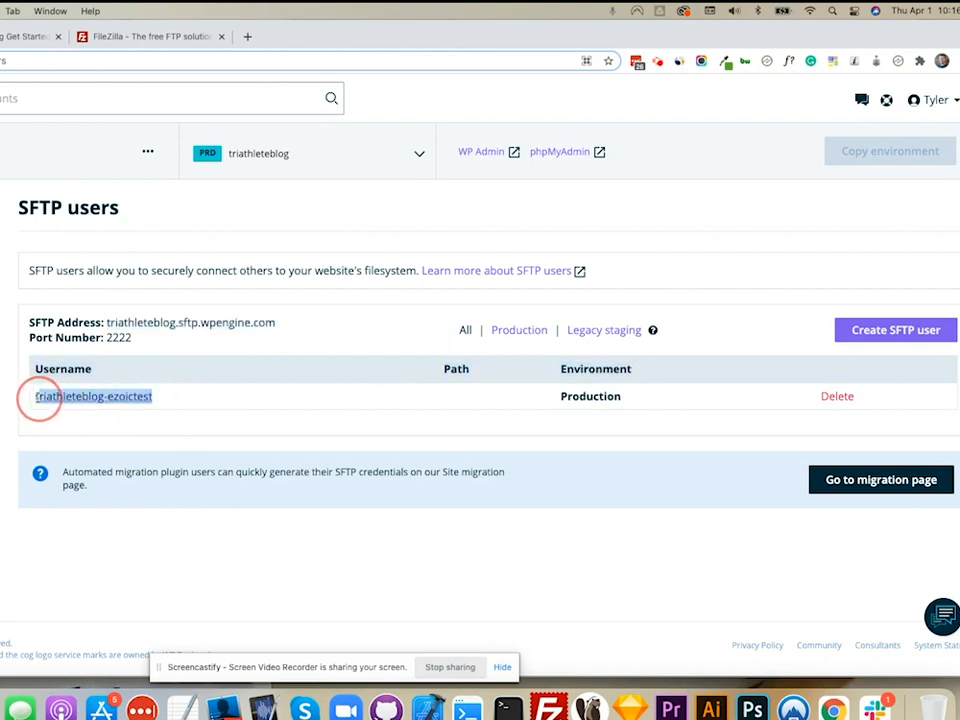
right_click(92, 396)
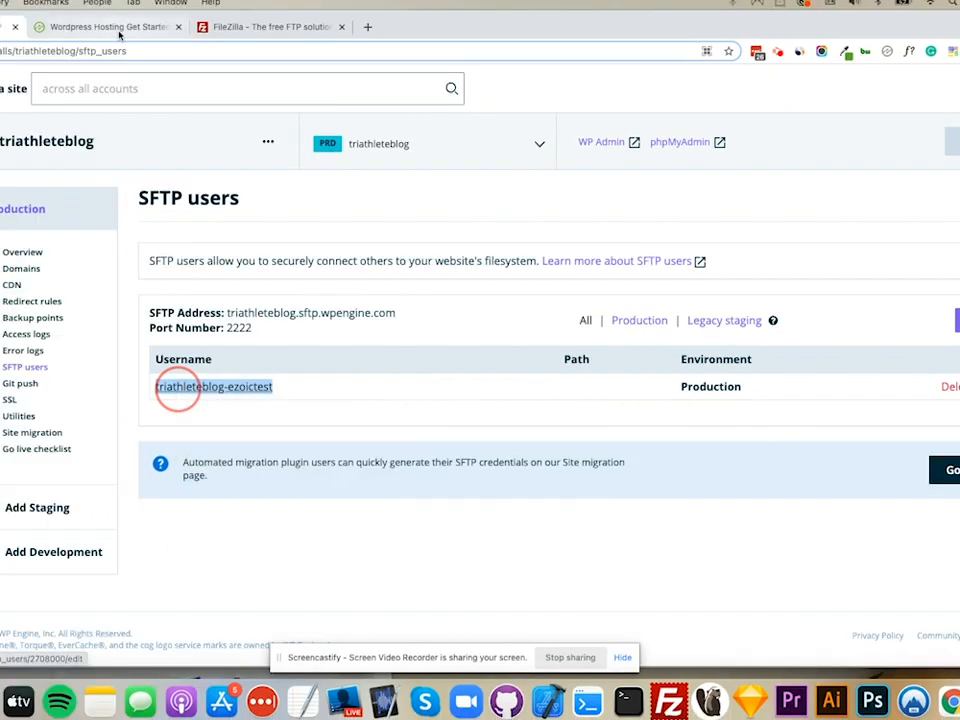
left_click(104, 28)
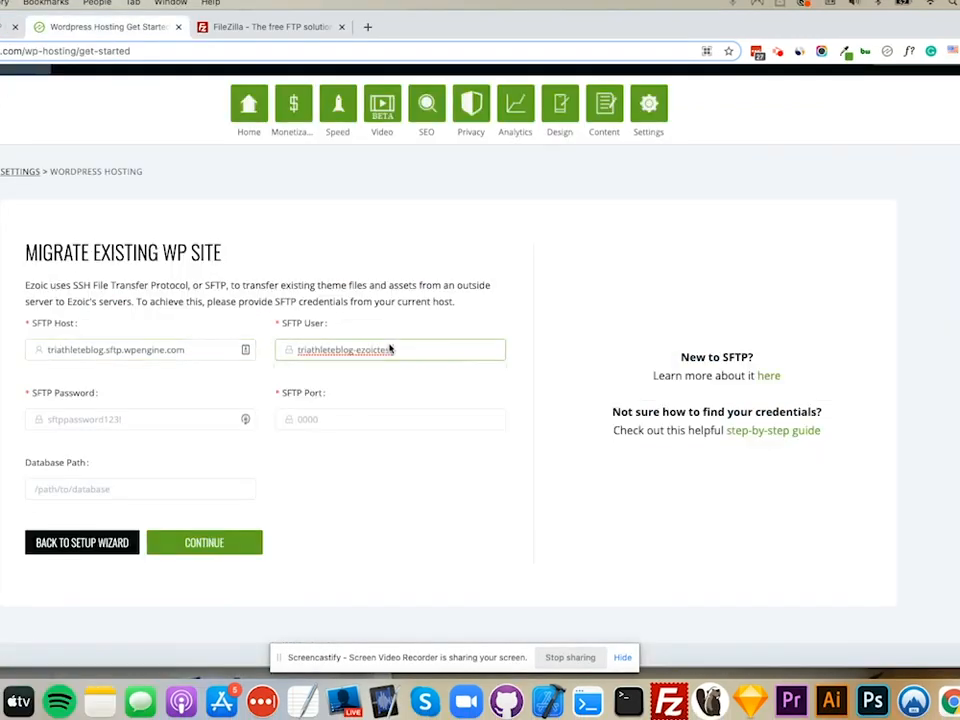
left_click(390, 420)
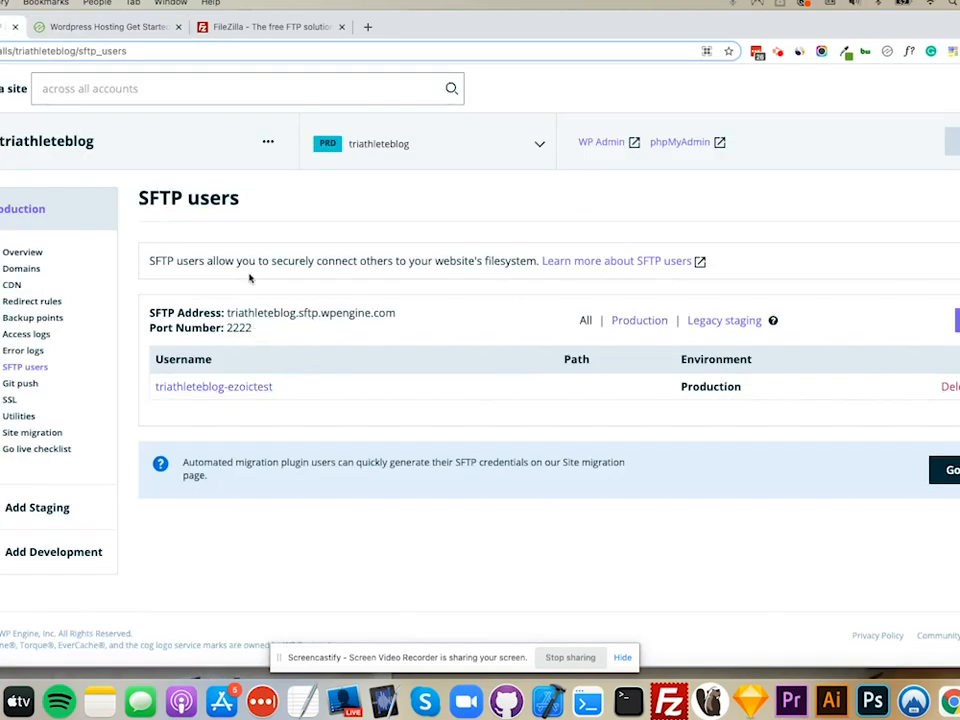
left_click(104, 28)
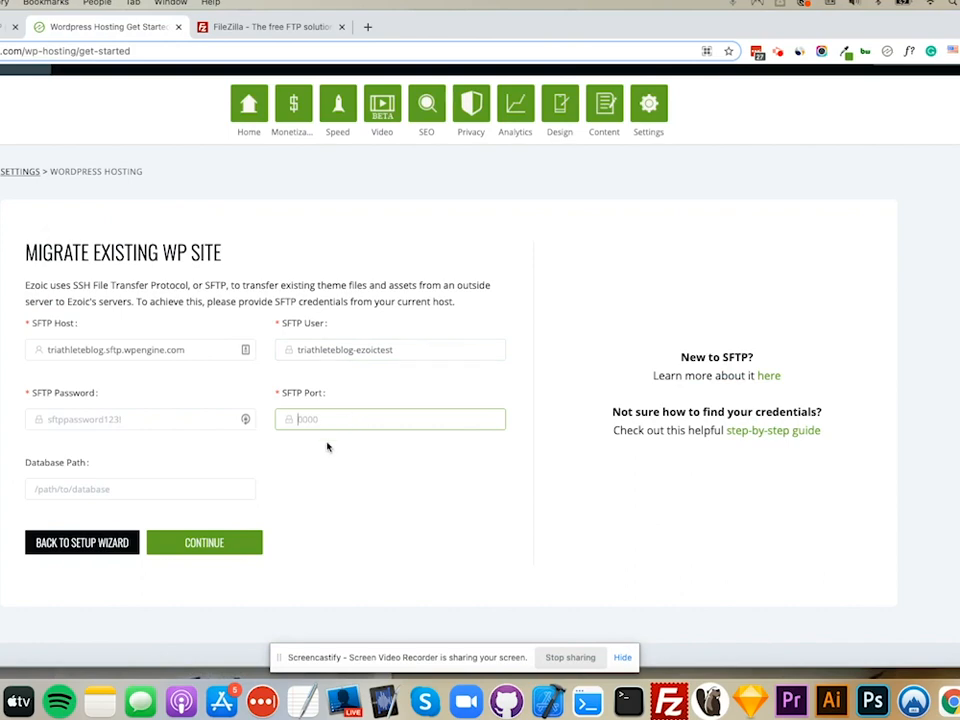
type("2222")
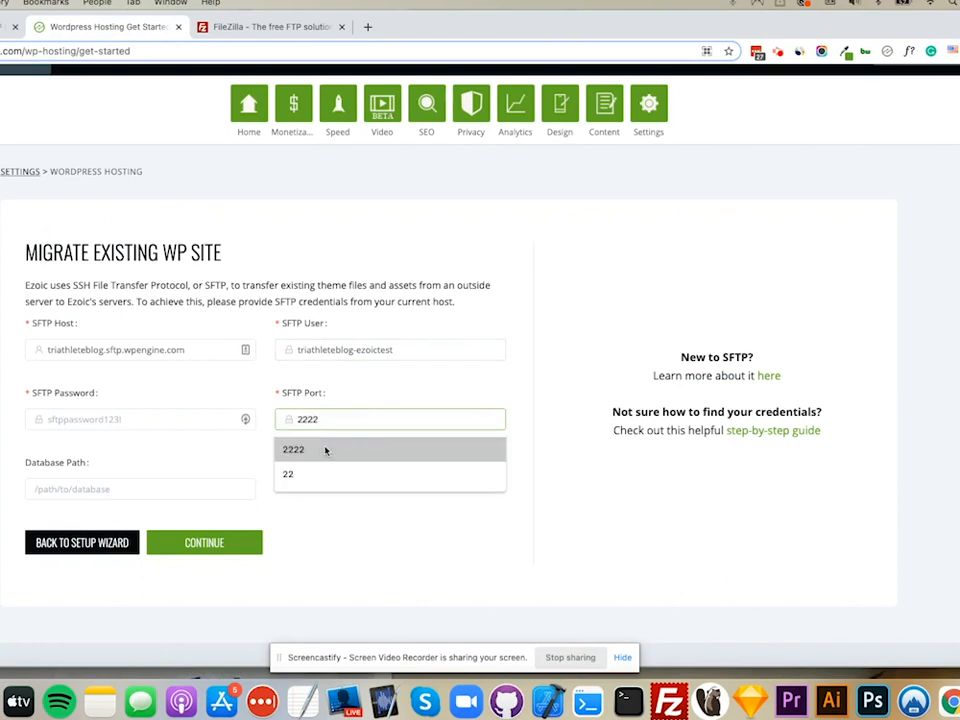
left_click(292, 448)
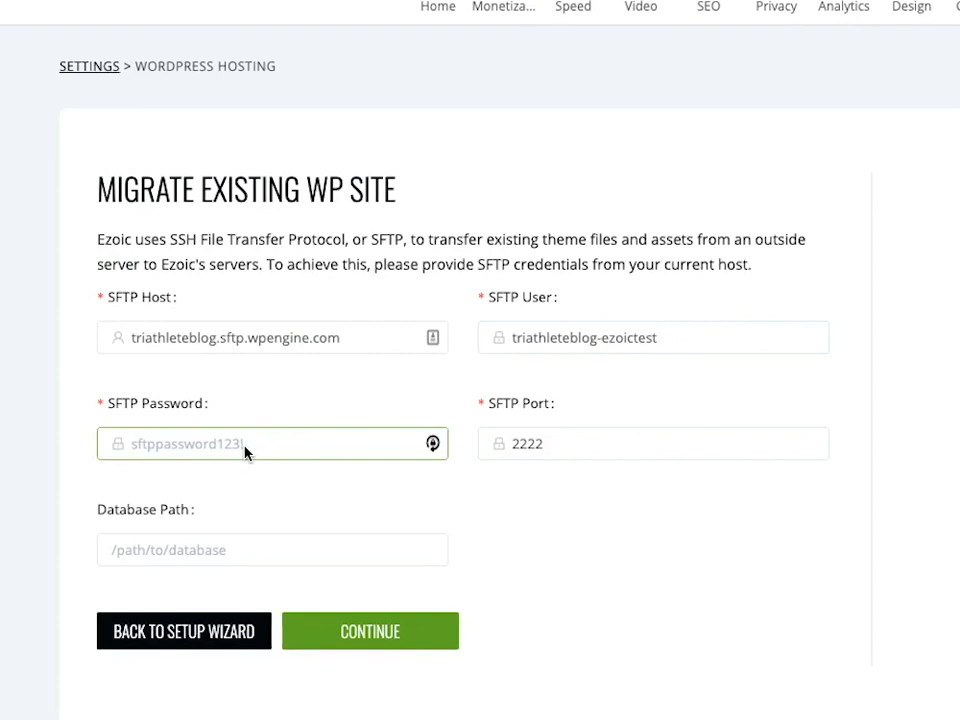
left_click(432, 444)
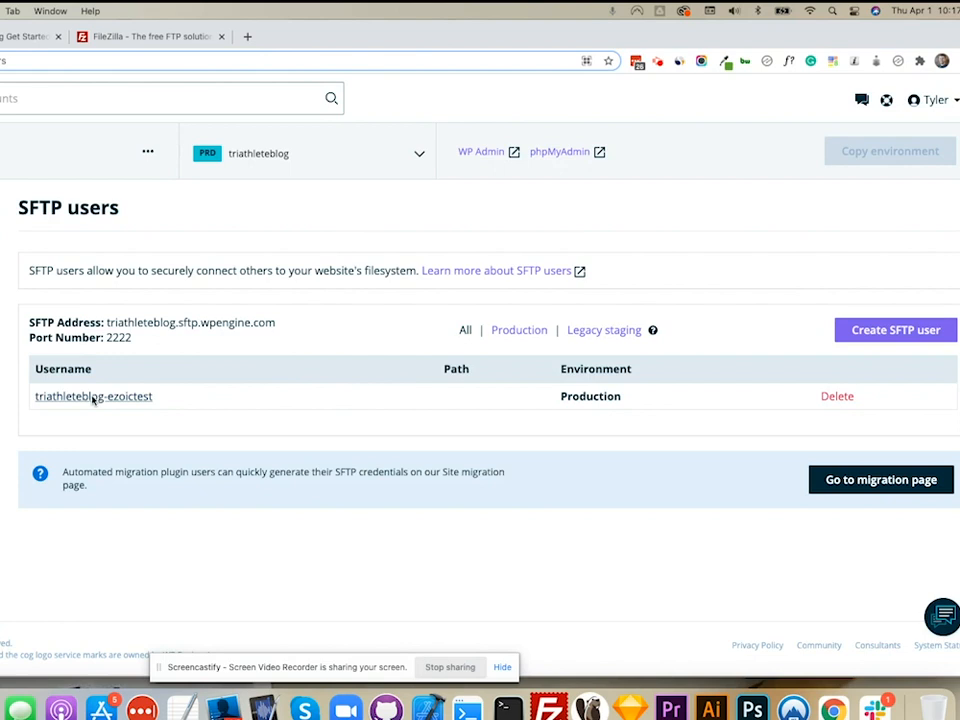
Set a new SFTP password in WP Engine, enter it in the migration form and submit with Continue
left_click(92, 396)
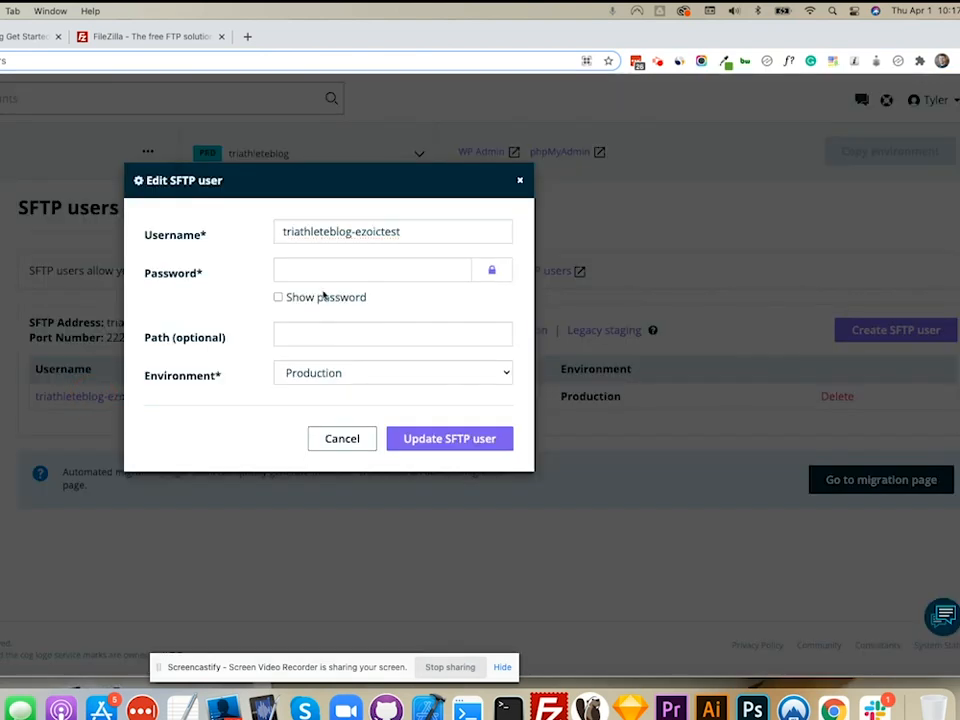
left_click(372, 270)
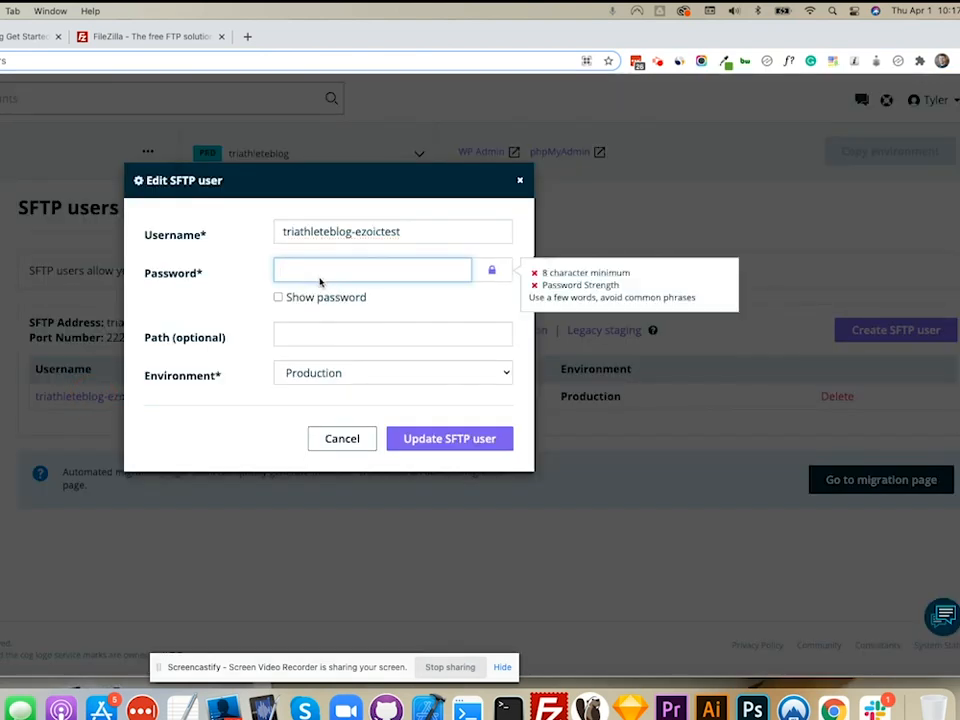
type("••••••")
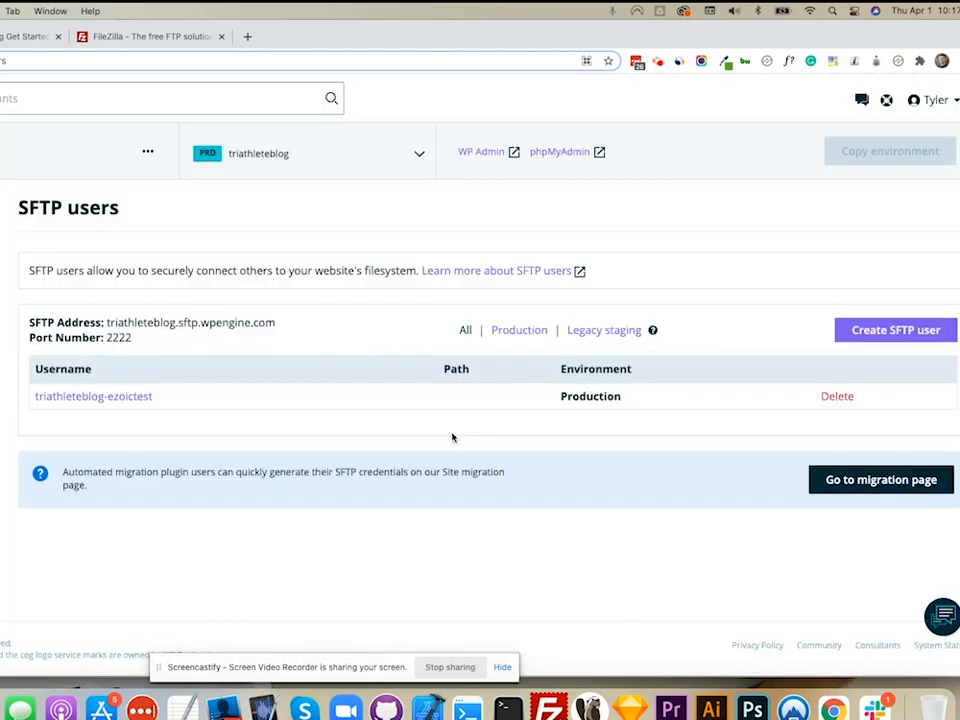
mouse_move(112, 388)
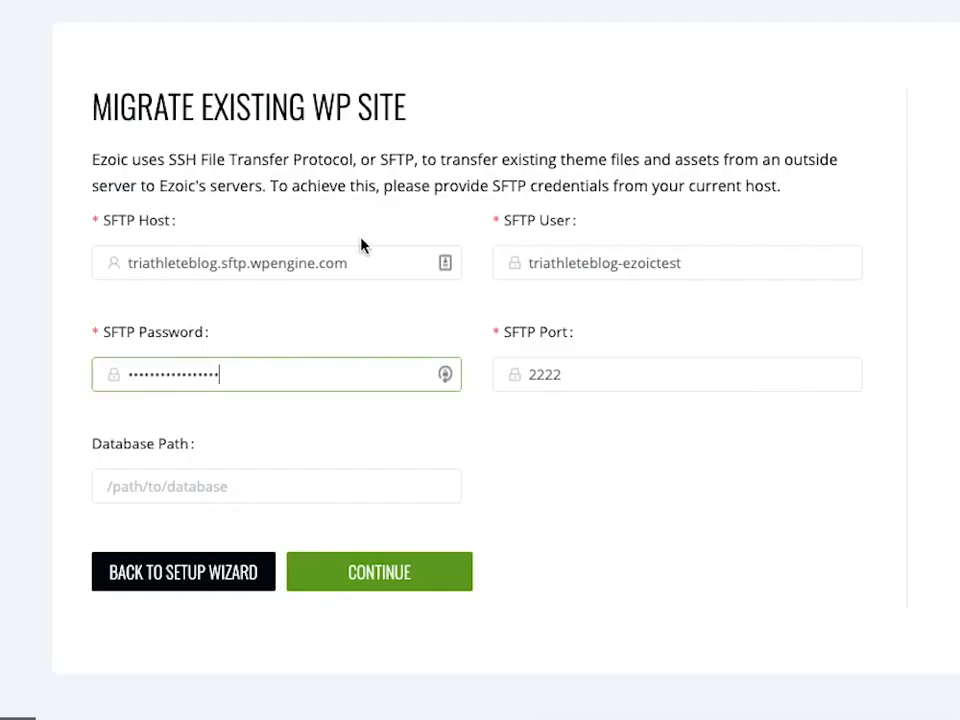
left_click(276, 486)
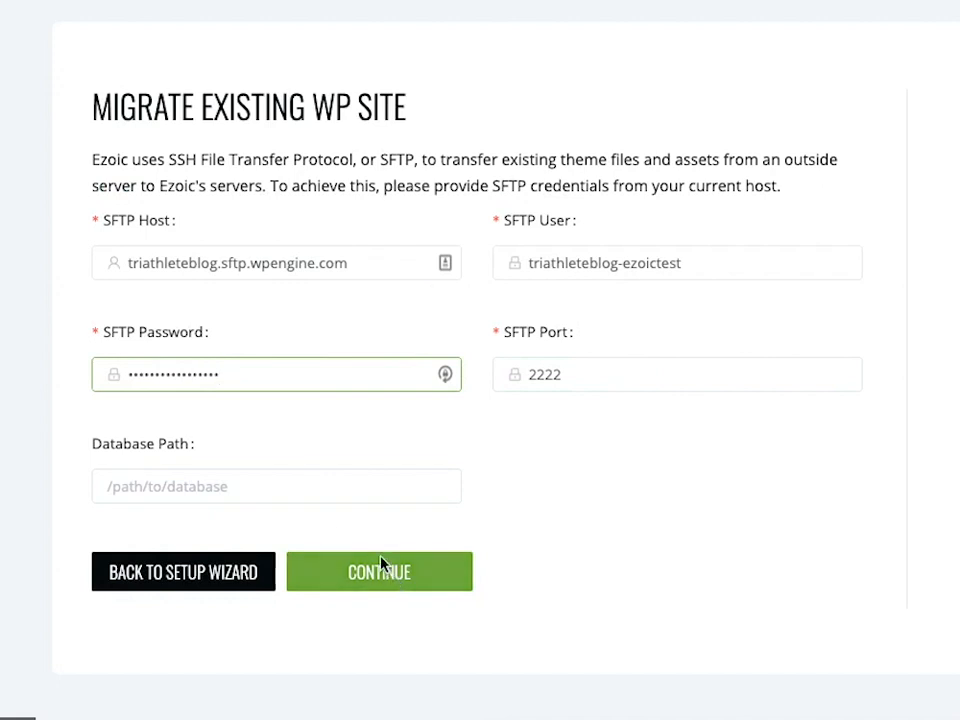
mouse_move(386, 538)
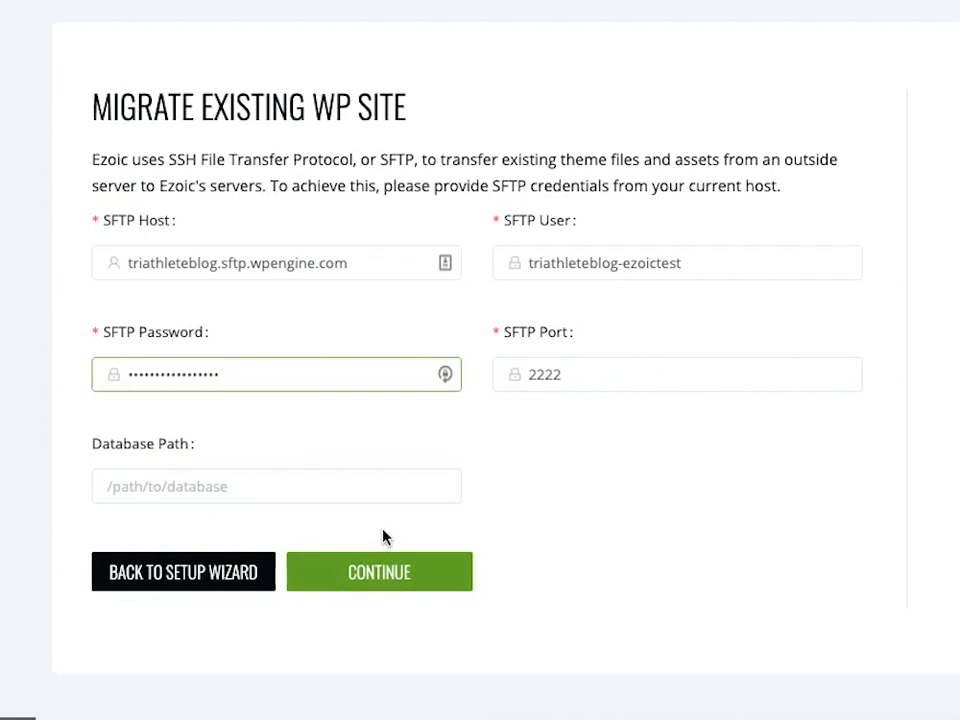
mouse_move(400, 522)
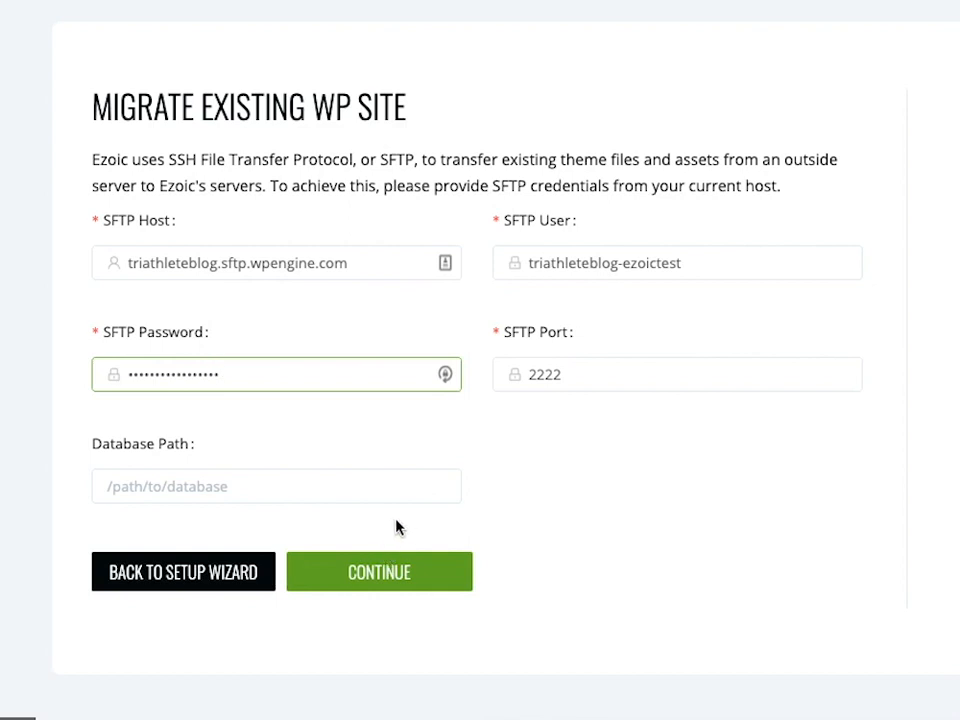
mouse_move(388, 552)
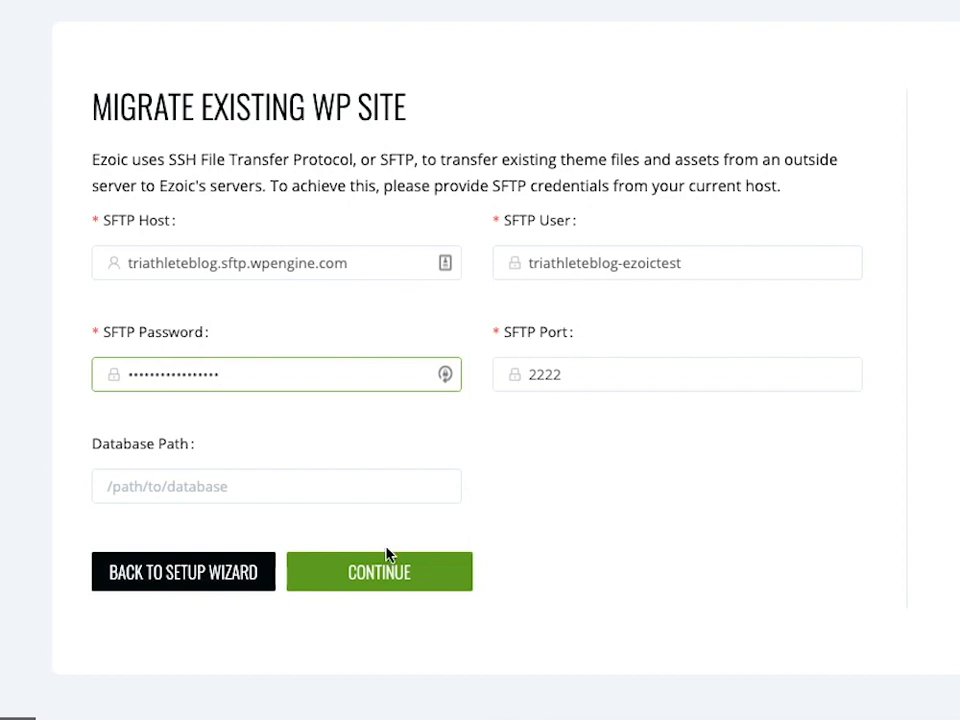
mouse_move(390, 546)
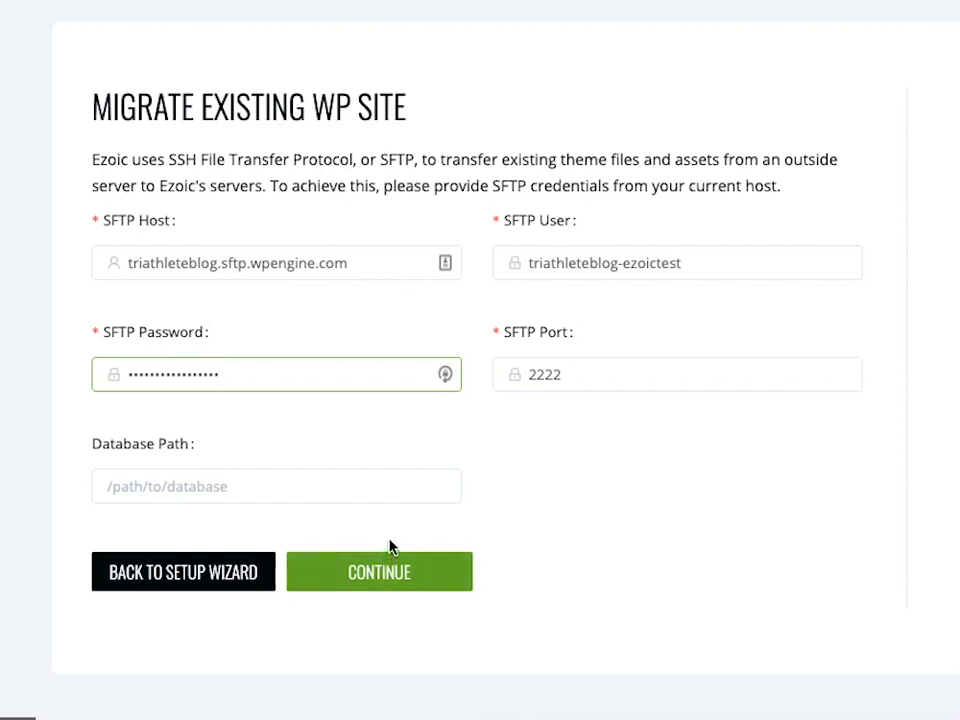
left_click(380, 572)
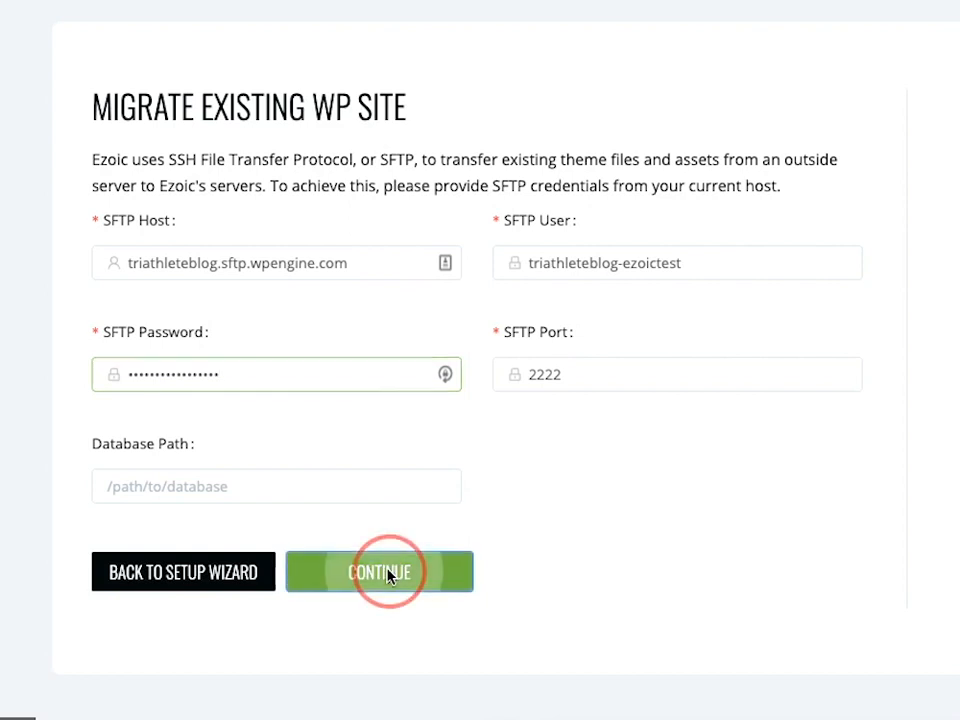
Confirm the SFTP connection succeeded and view the migration setup status
left_click(380, 572)
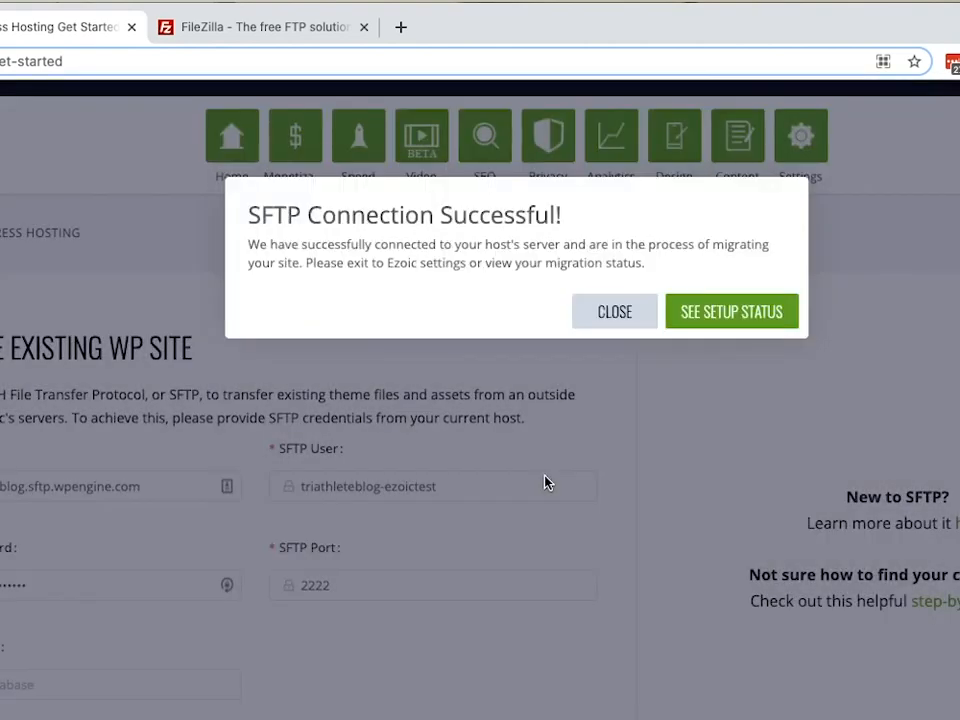
mouse_move(276, 222)
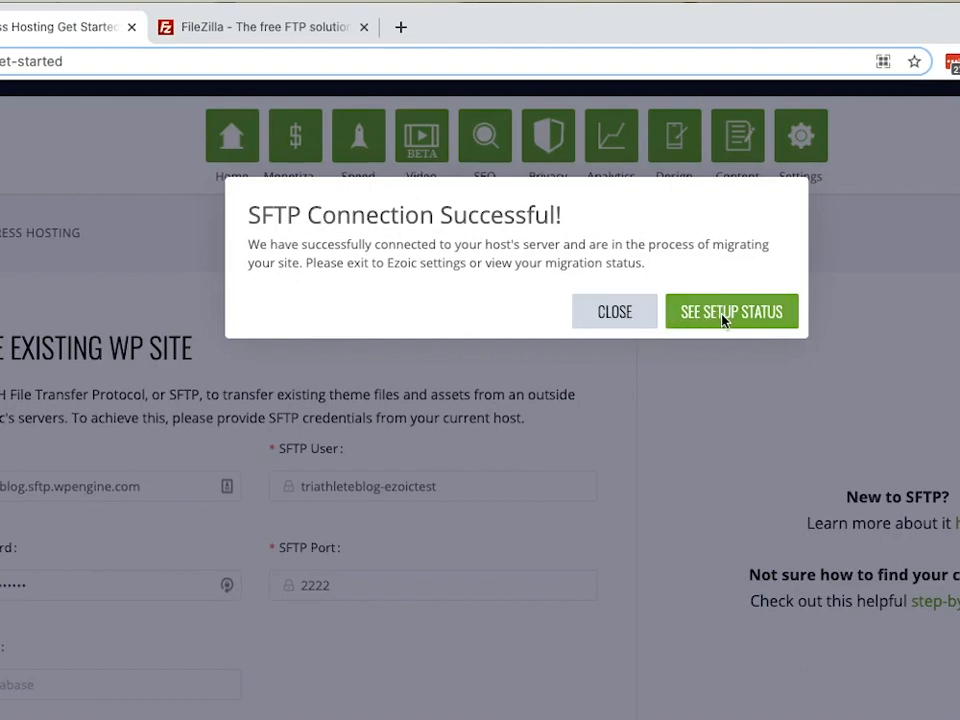
left_click(732, 312)
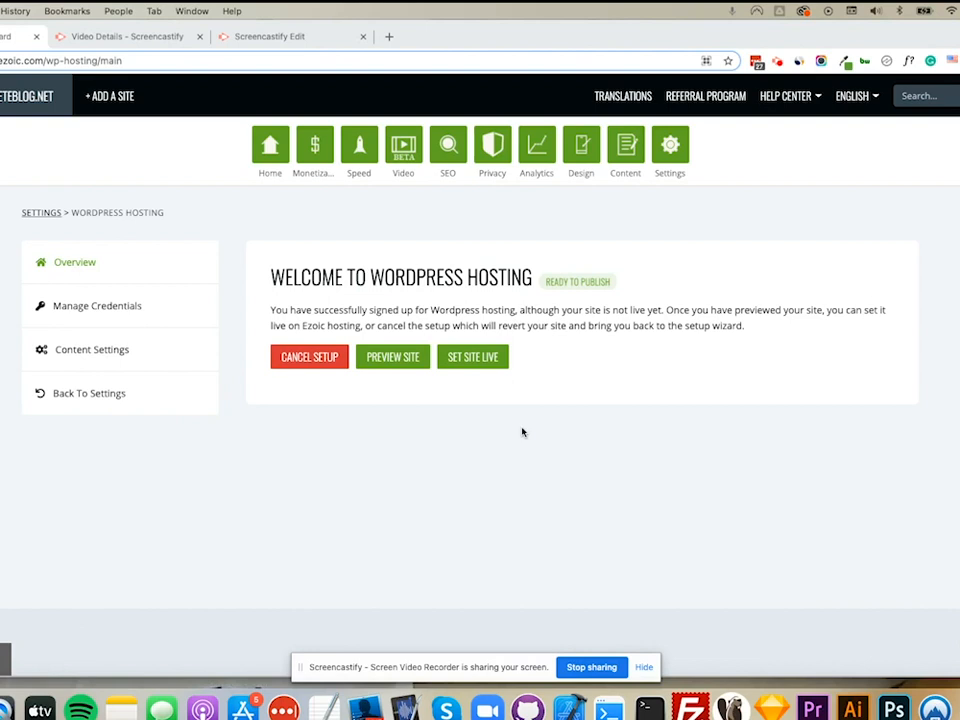
mouse_move(236, 332)
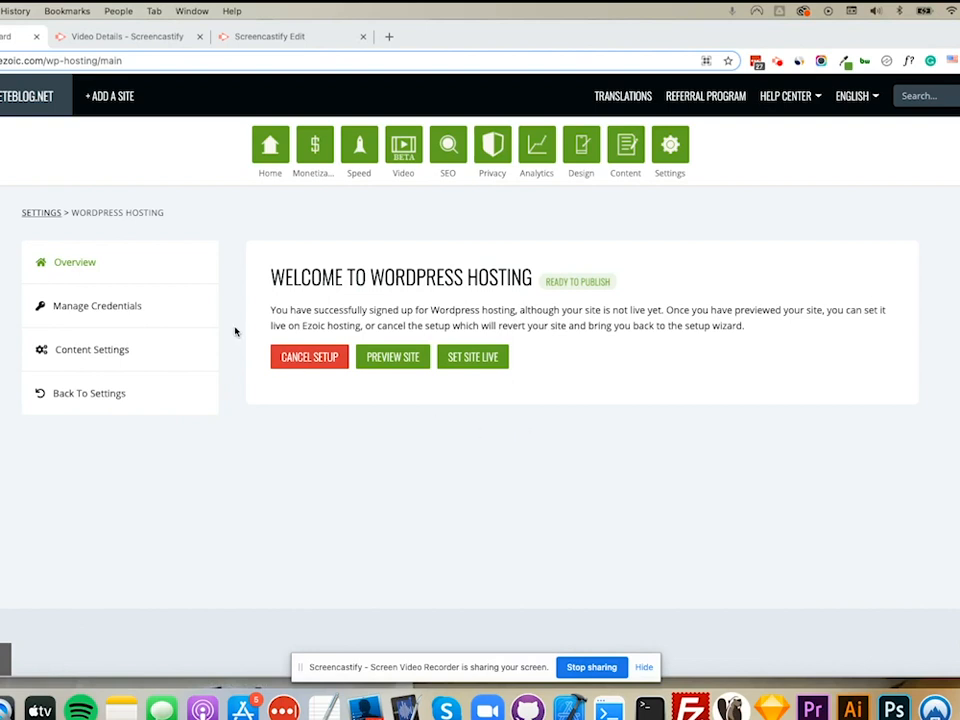
mouse_move(472, 252)
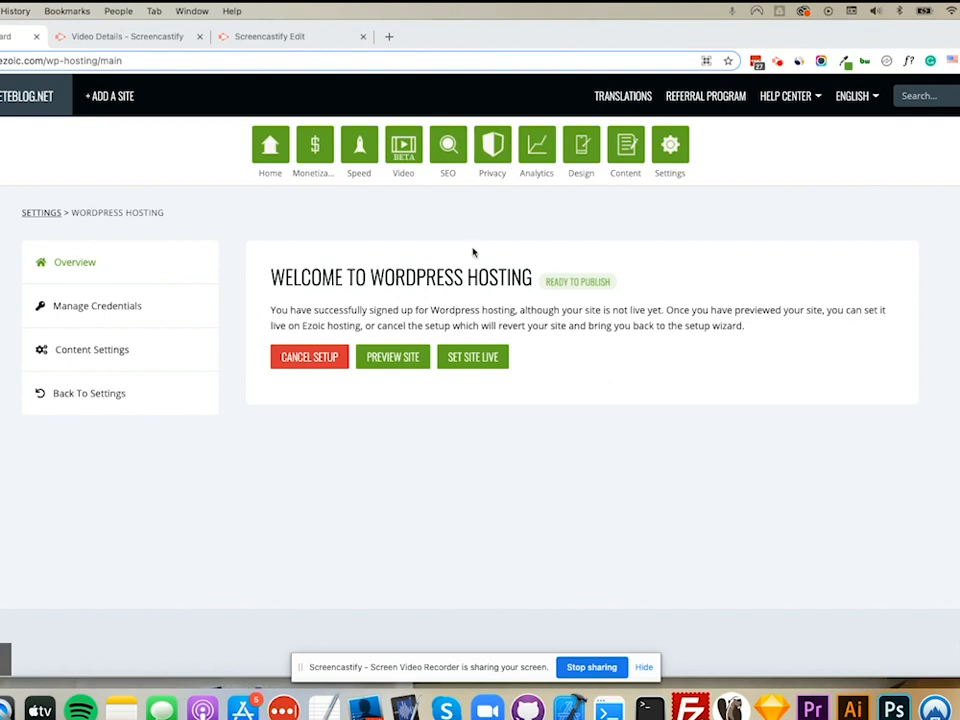
mouse_move(408, 196)
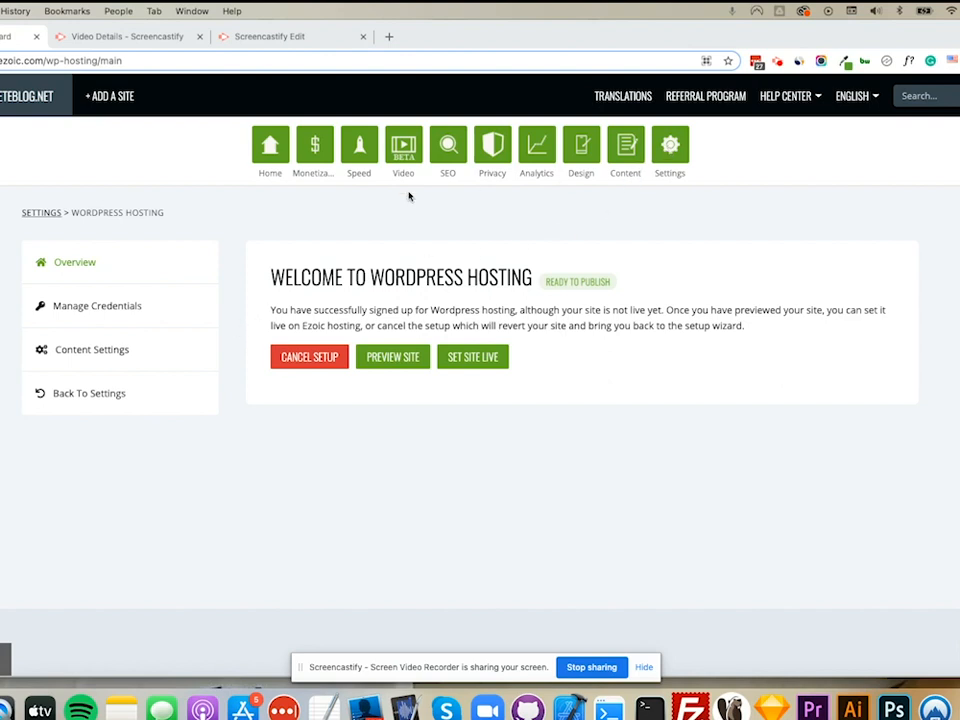
mouse_move(212, 278)
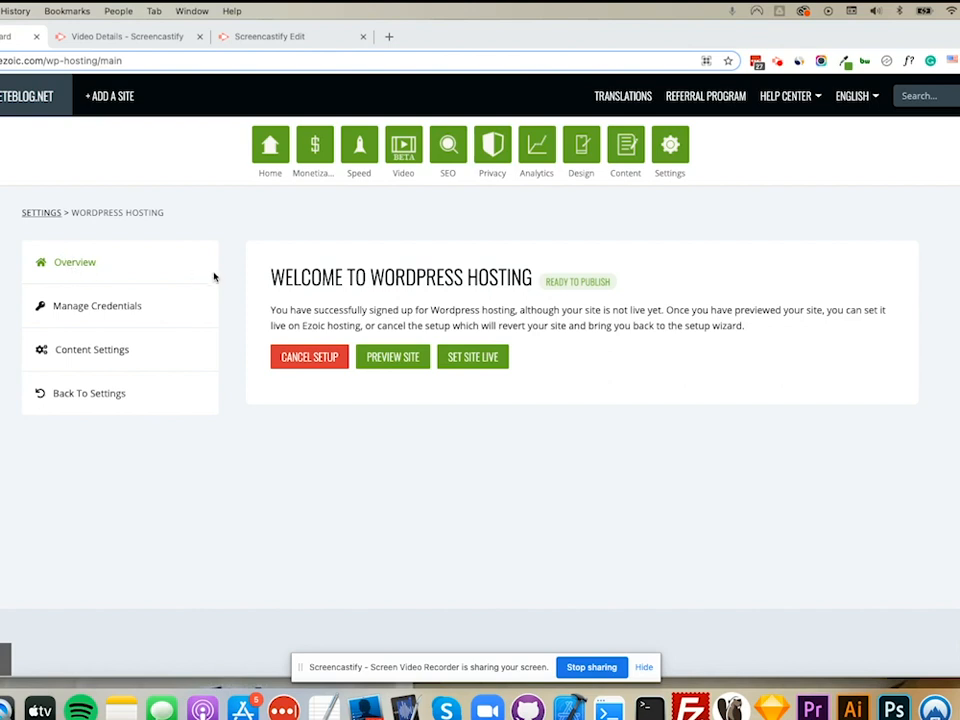
mouse_move(308, 364)
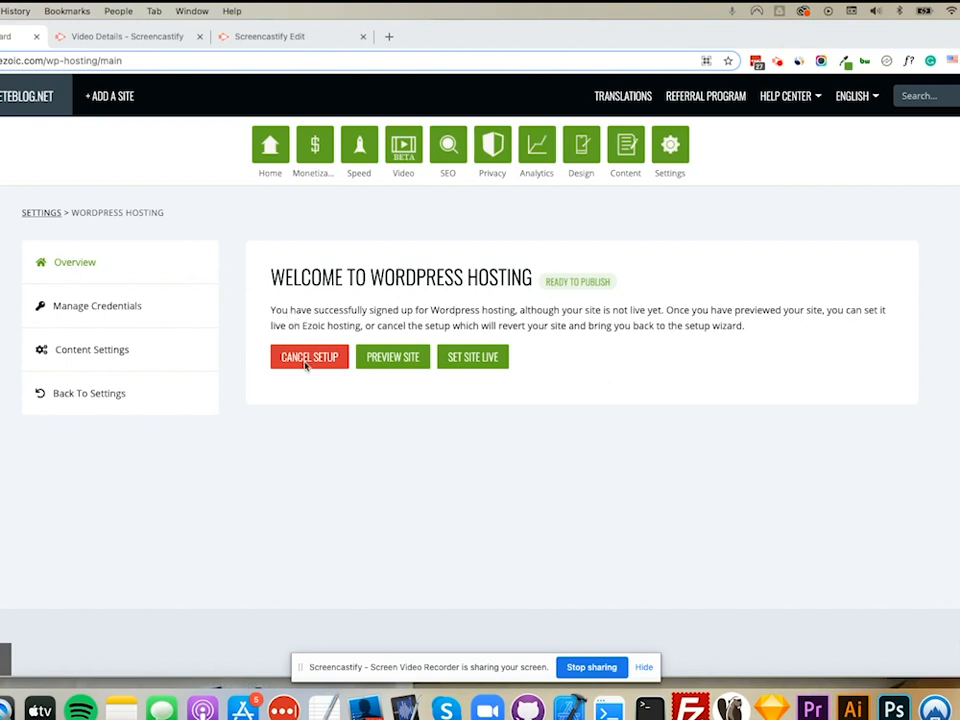
mouse_move(378, 364)
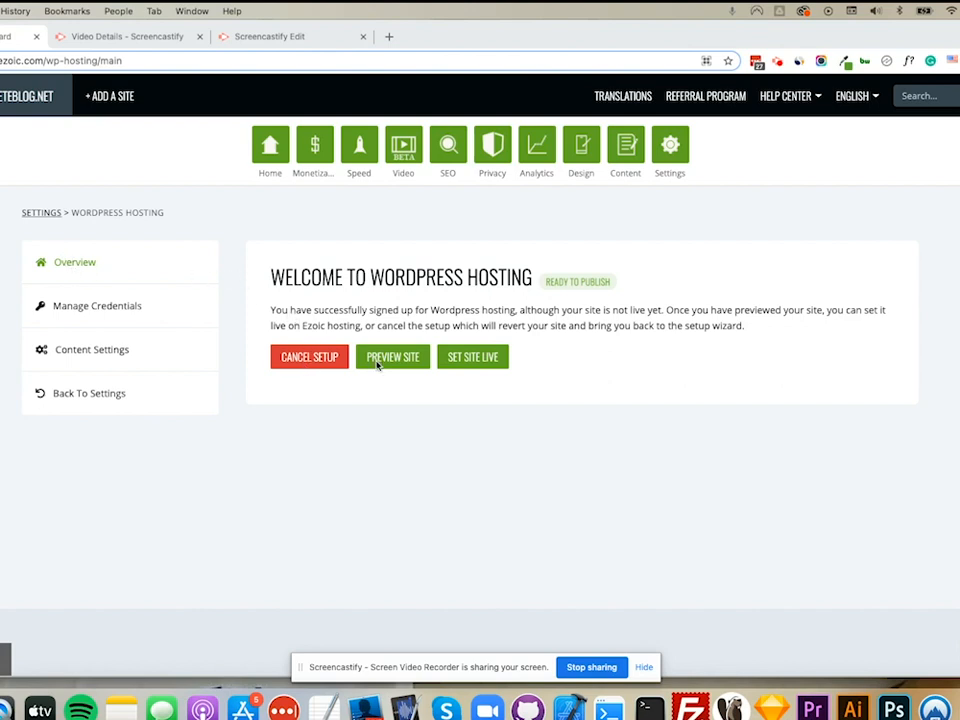
mouse_move(392, 340)
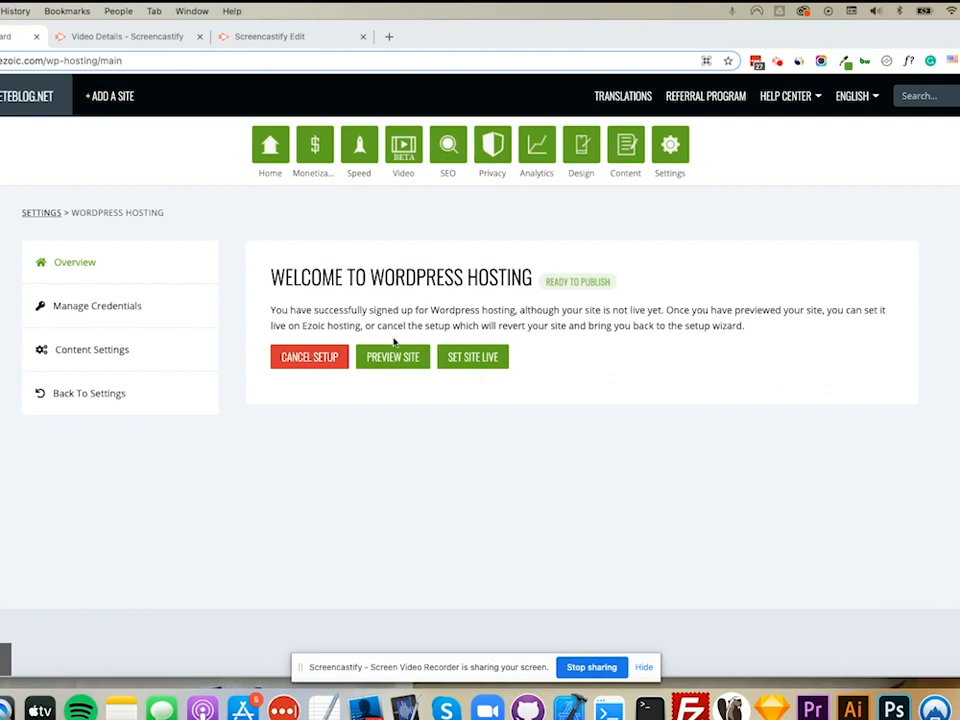
left_click(96, 304)
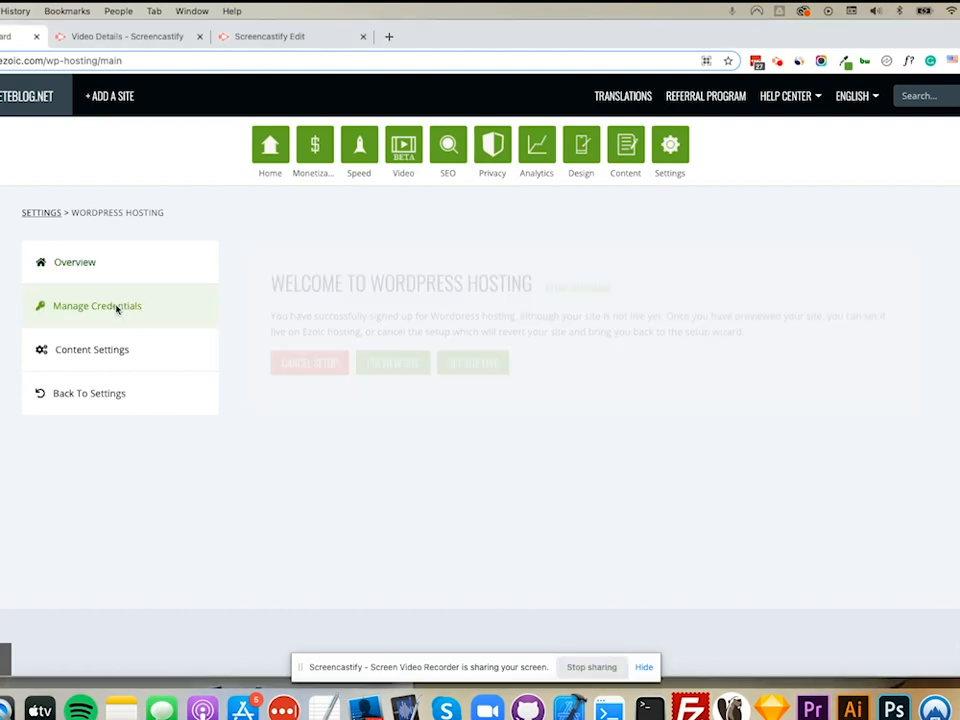
left_click(96, 304)
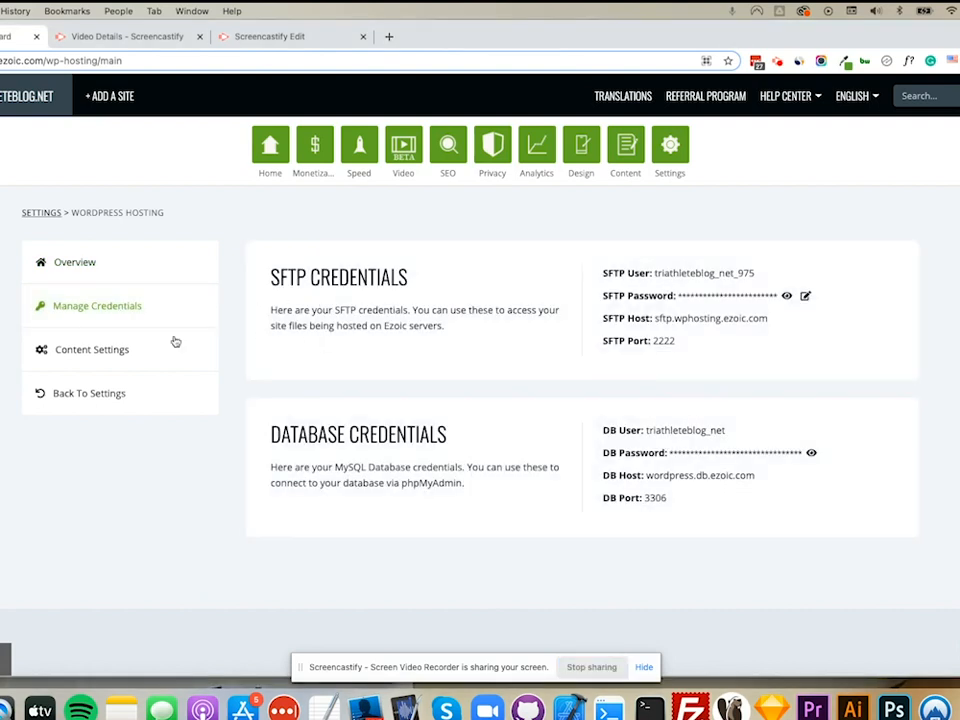
left_click(92, 348)
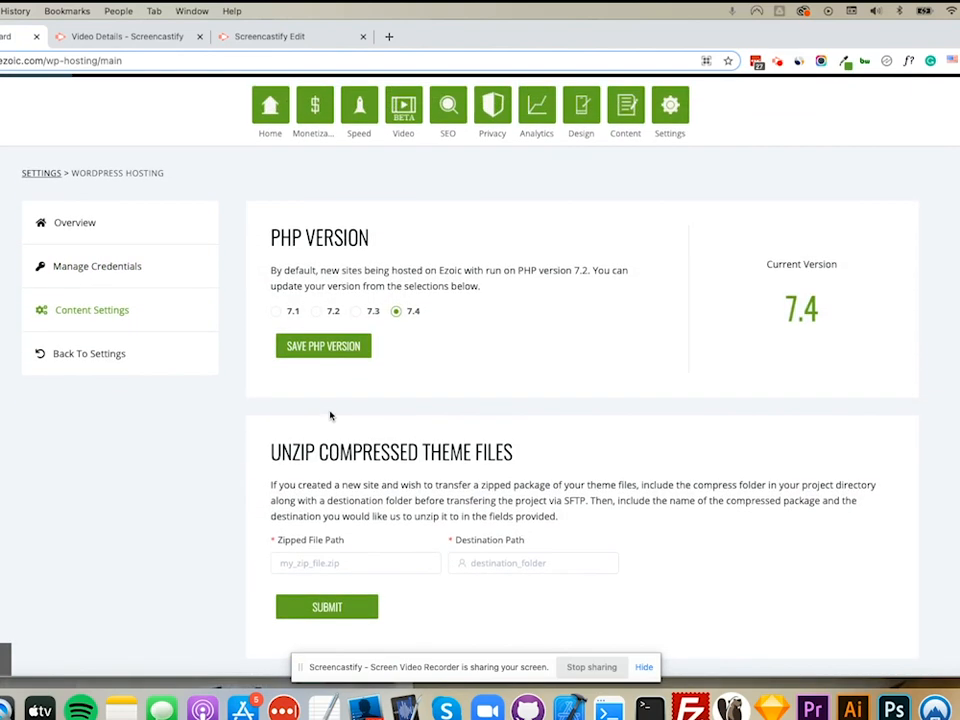
left_click(76, 222)
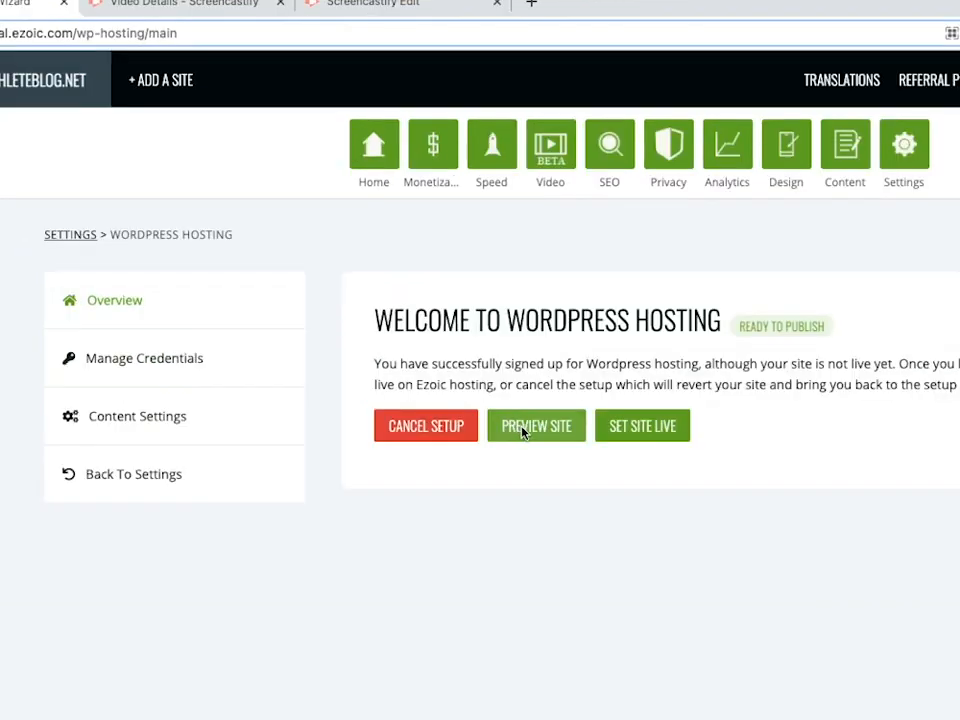
Turn on a preview session of the migrated site and close the Preview Site dialog
left_click(536, 424)
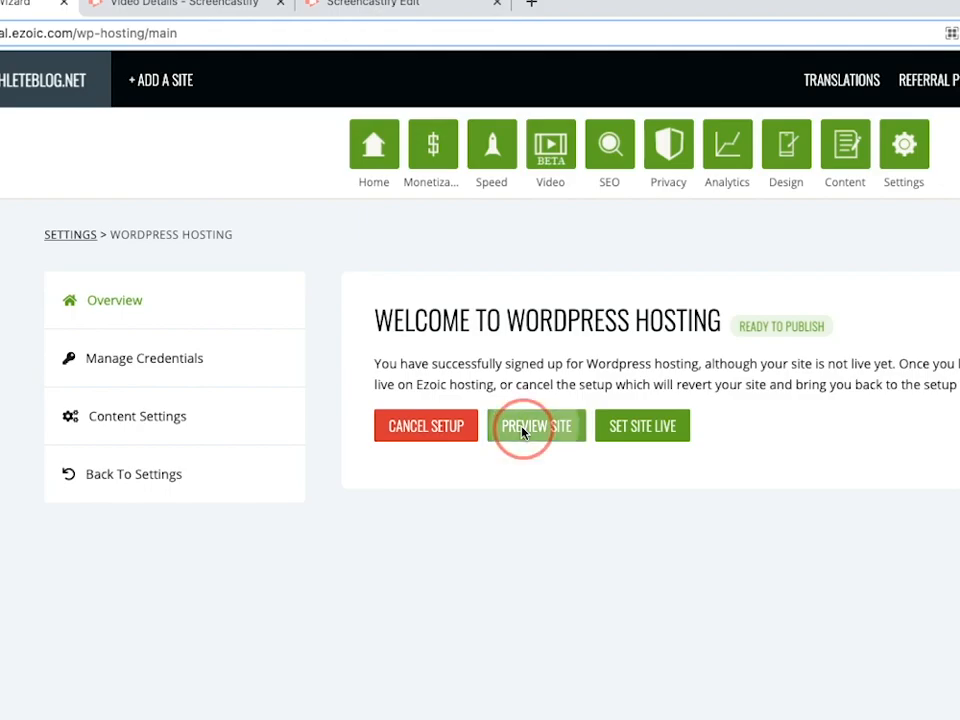
left_click(536, 424)
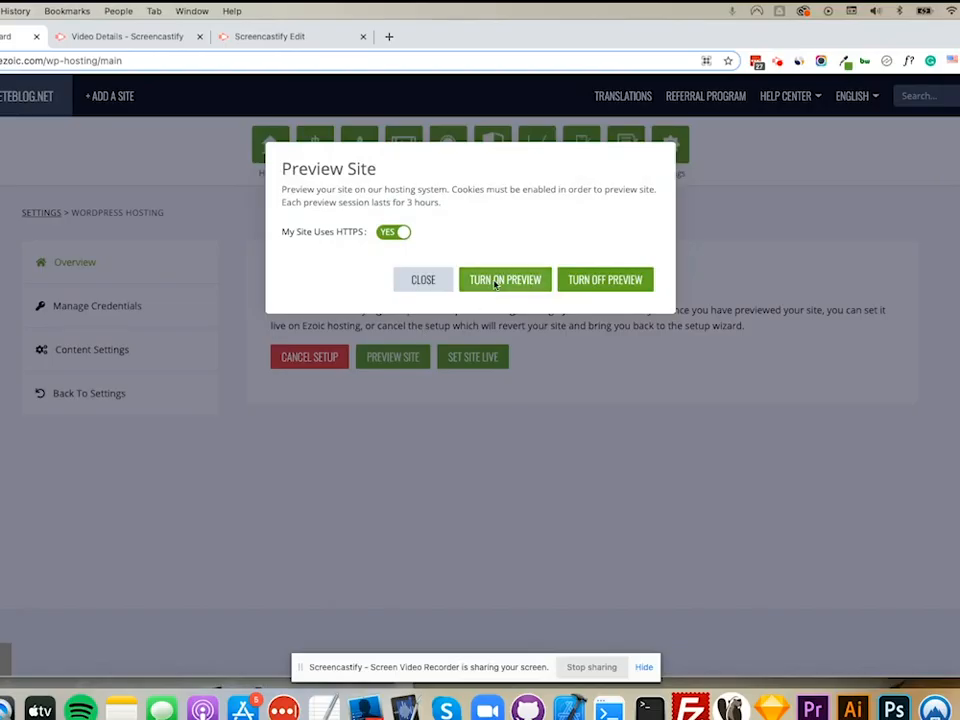
left_click(504, 280)
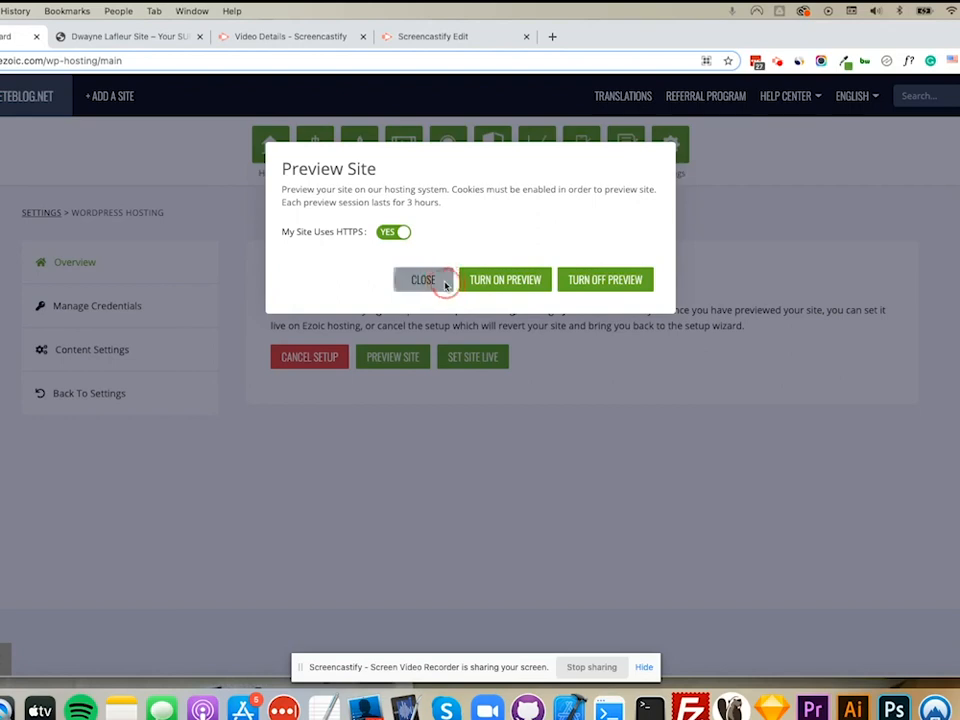
left_click(422, 280)
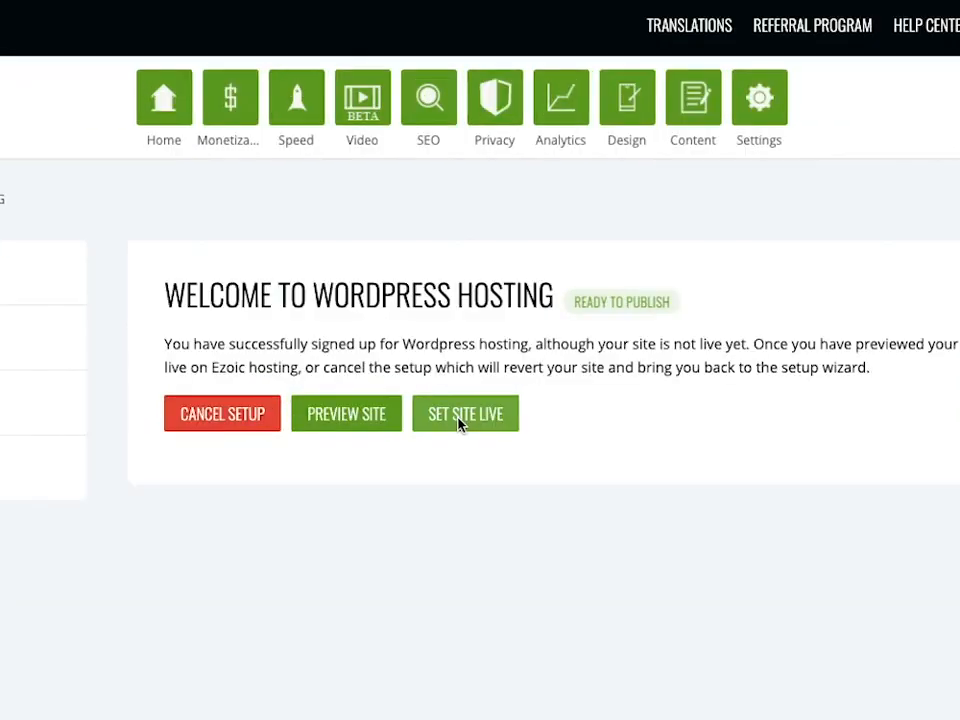
Set the site live, confirming the DNS points to Ezoic servers
left_click(464, 412)
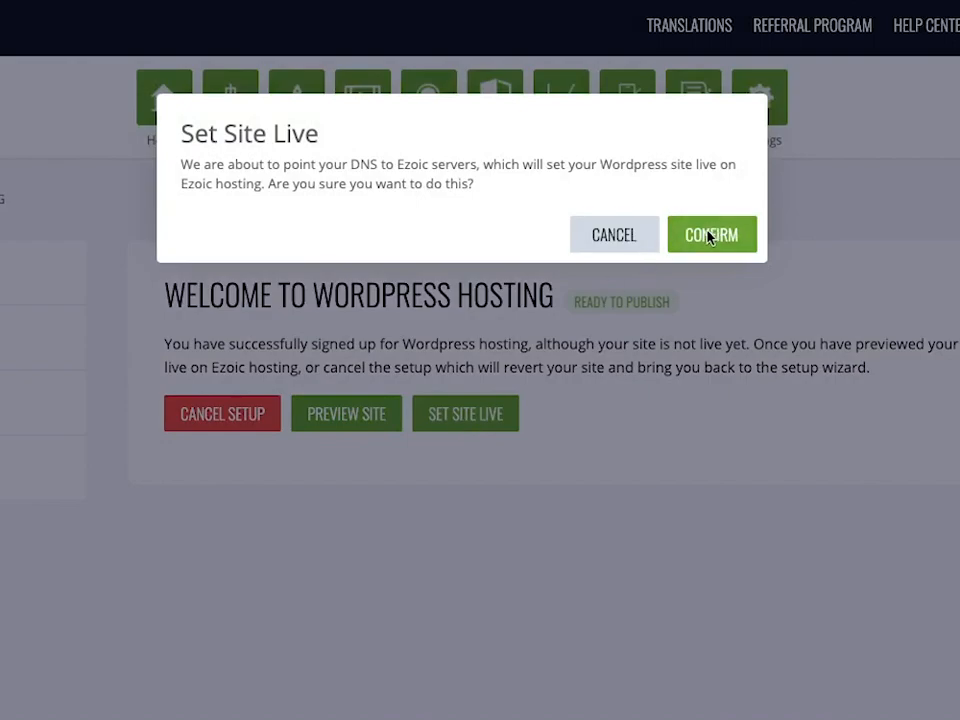
left_click(712, 234)
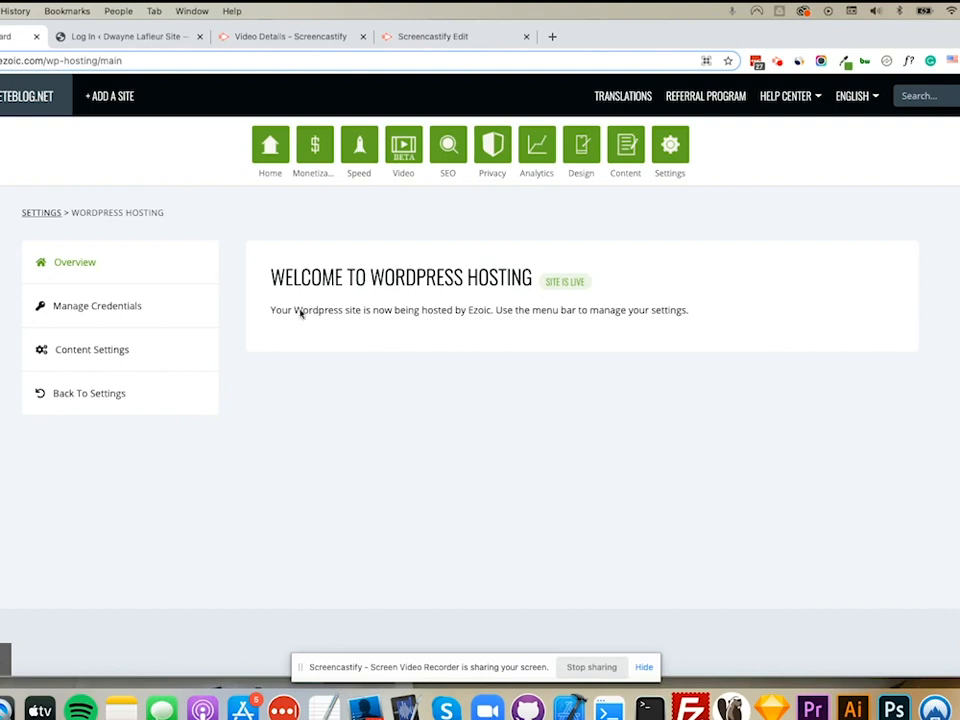
mouse_move(648, 322)
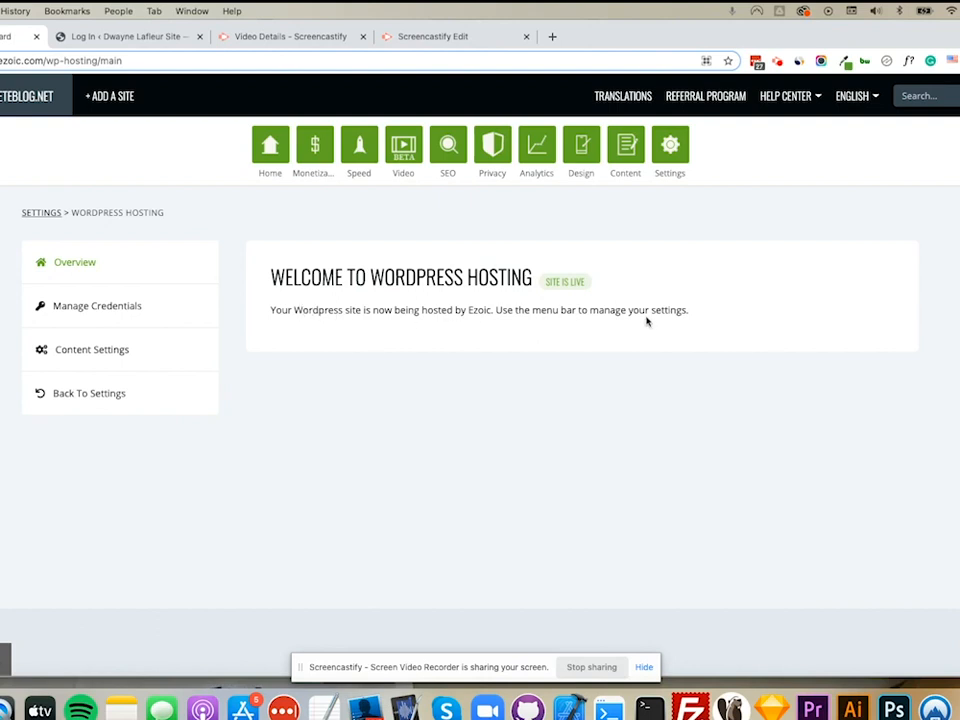